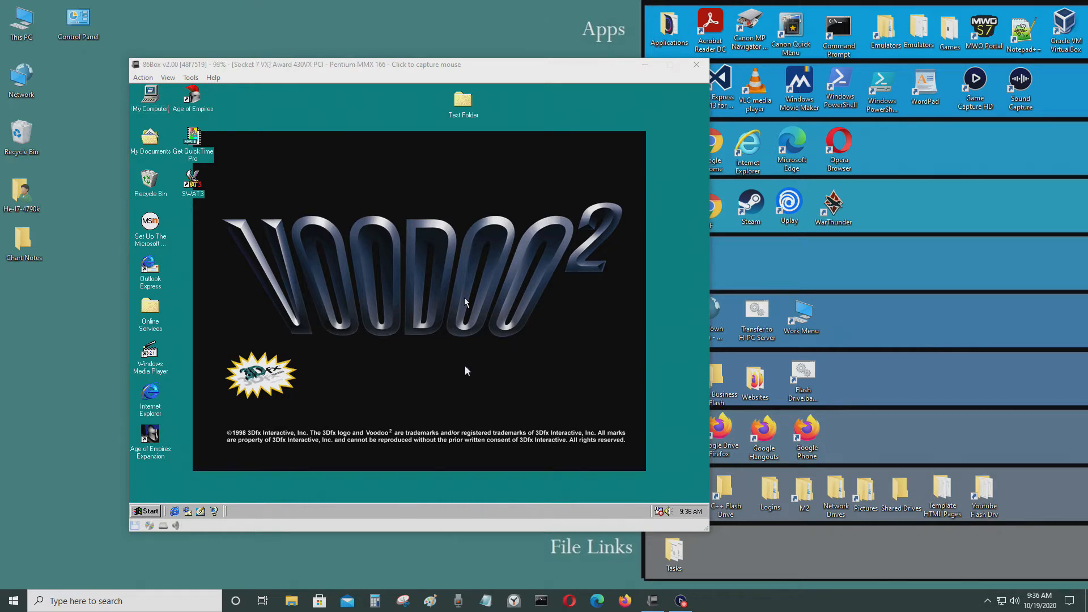
- Bring up the emulated CD-ROM drive's options from the 86Box status bar
left_click(466, 303)
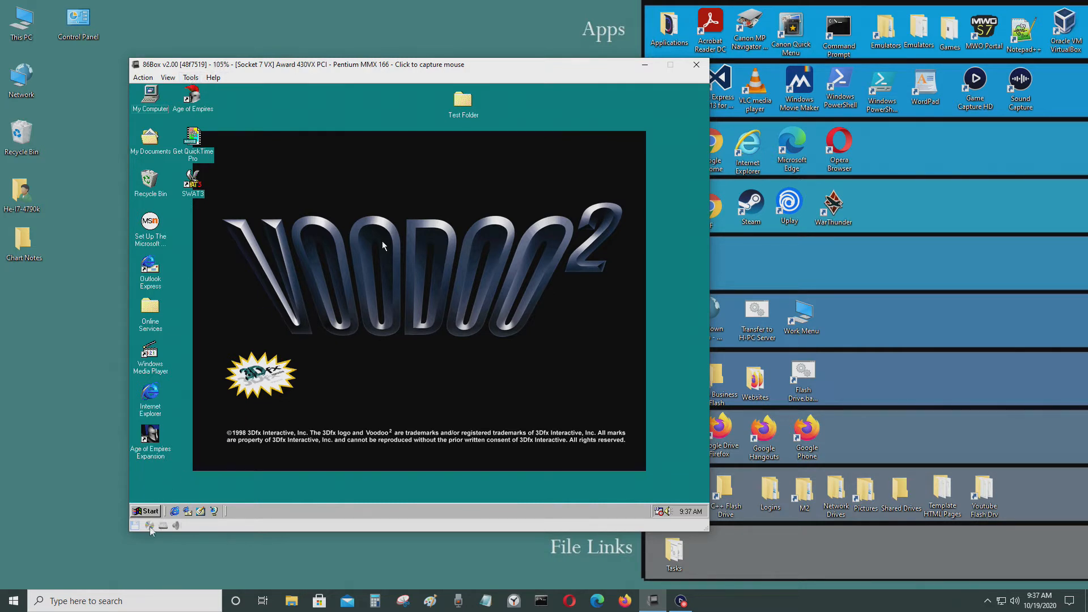
left_click(149, 525)
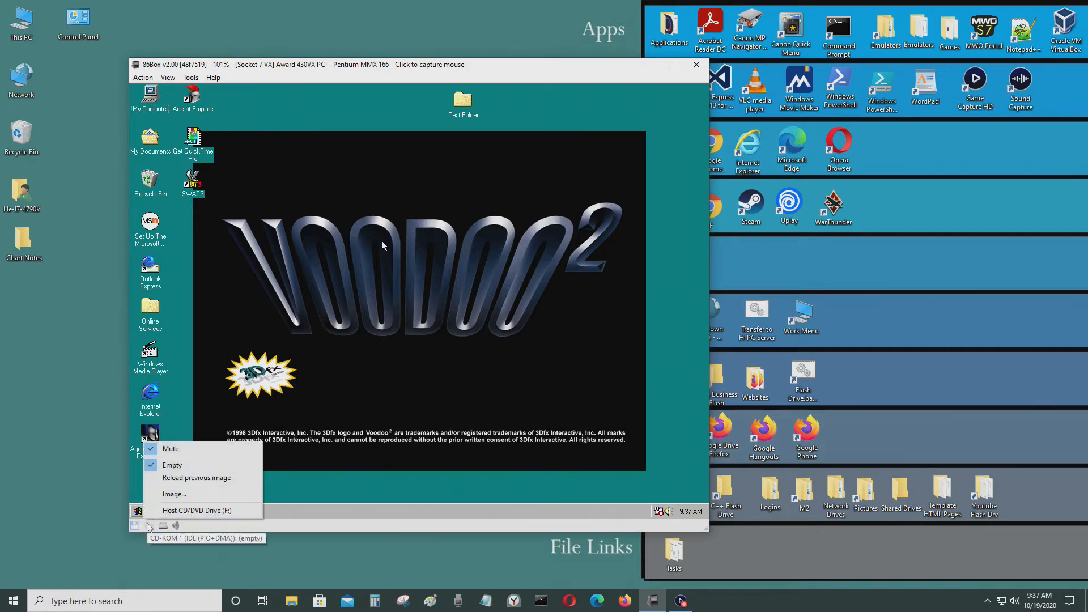
- Mount the MicroProse-Civilization2-v2.42a-Win31 image from the Civ 2 folder
left_click(173, 493)
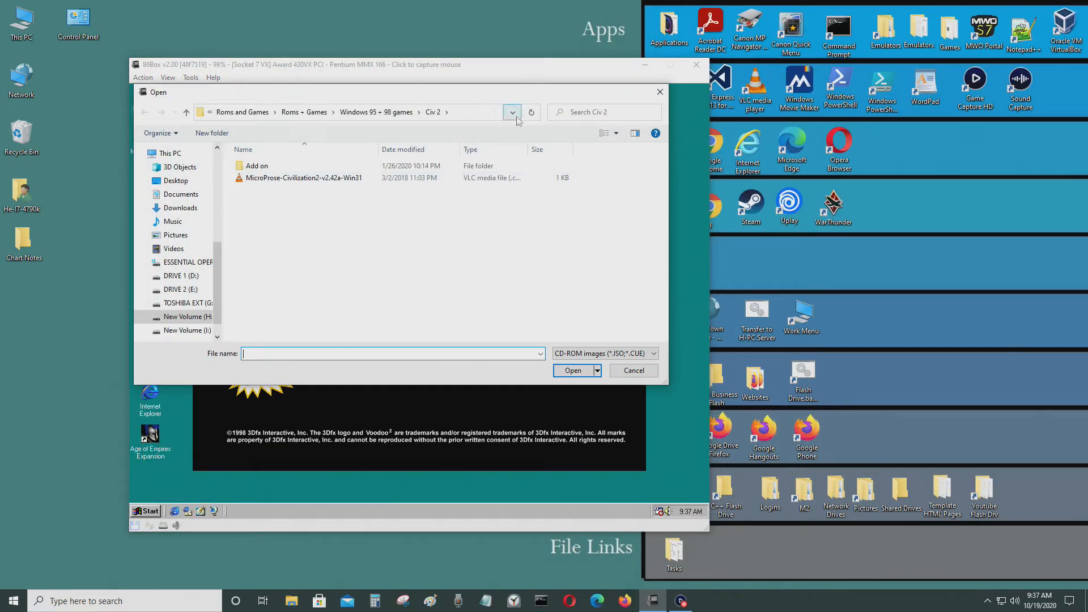
left_click(304, 178)
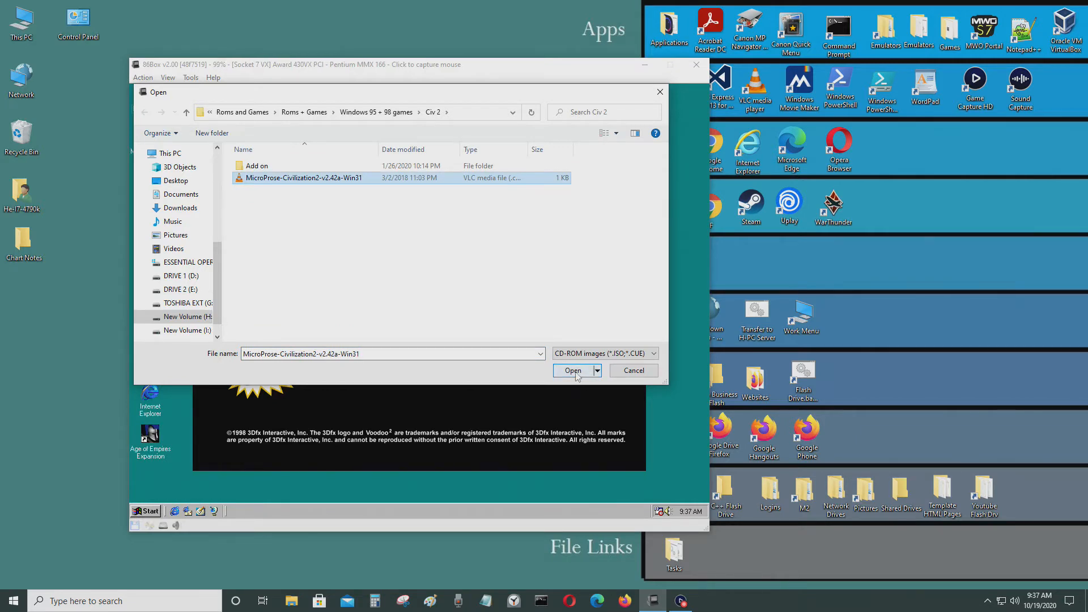
left_click(571, 370)
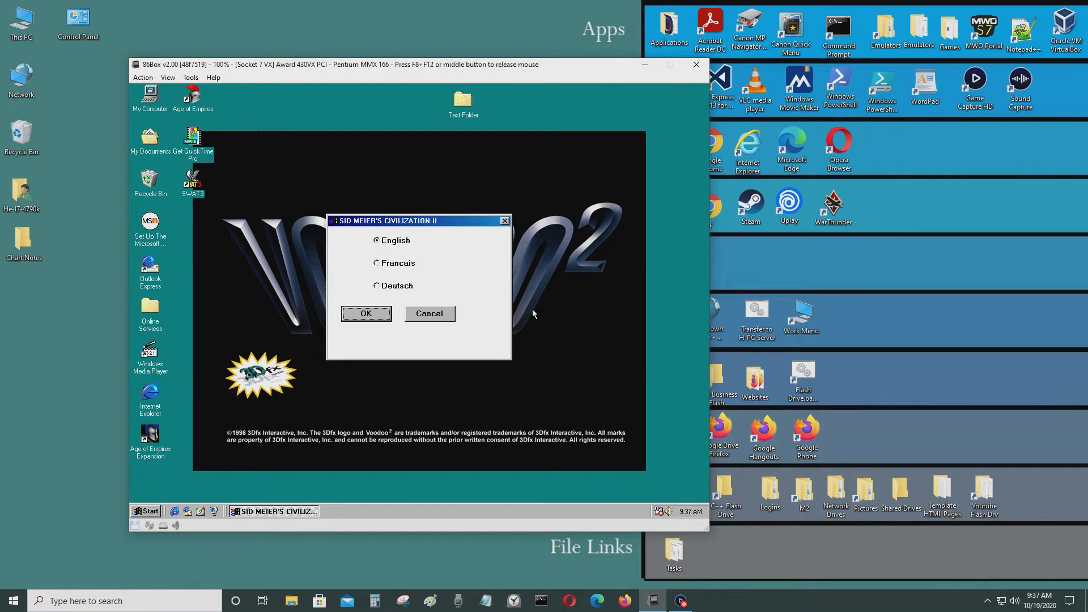
- Dismiss the Civ II prompt, check CD Player for audio tracks, then view the drives in My Computer
left_click(366, 314)
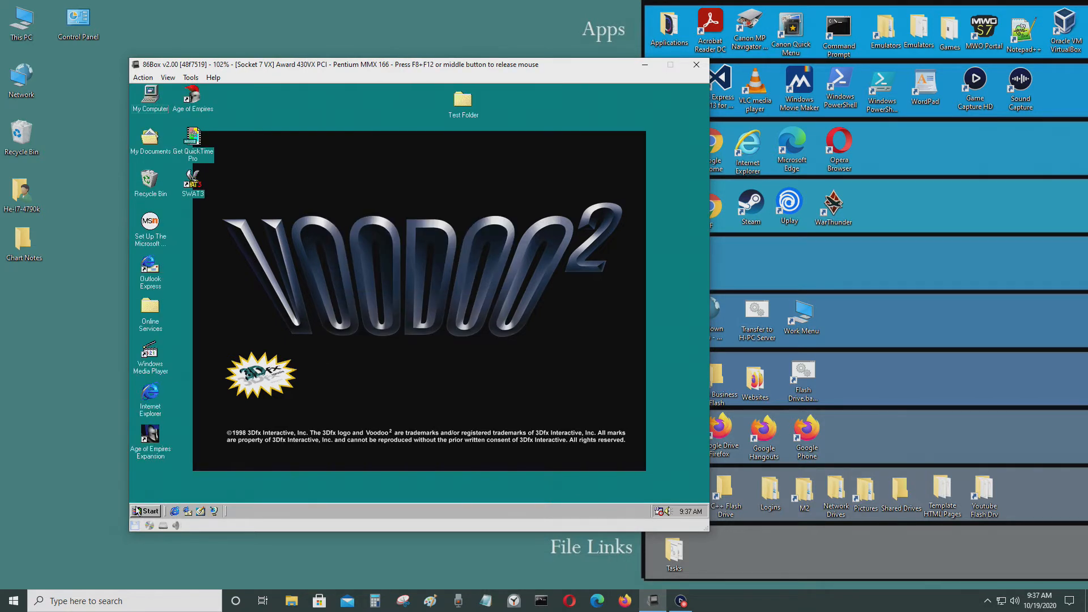
left_click(145, 511)
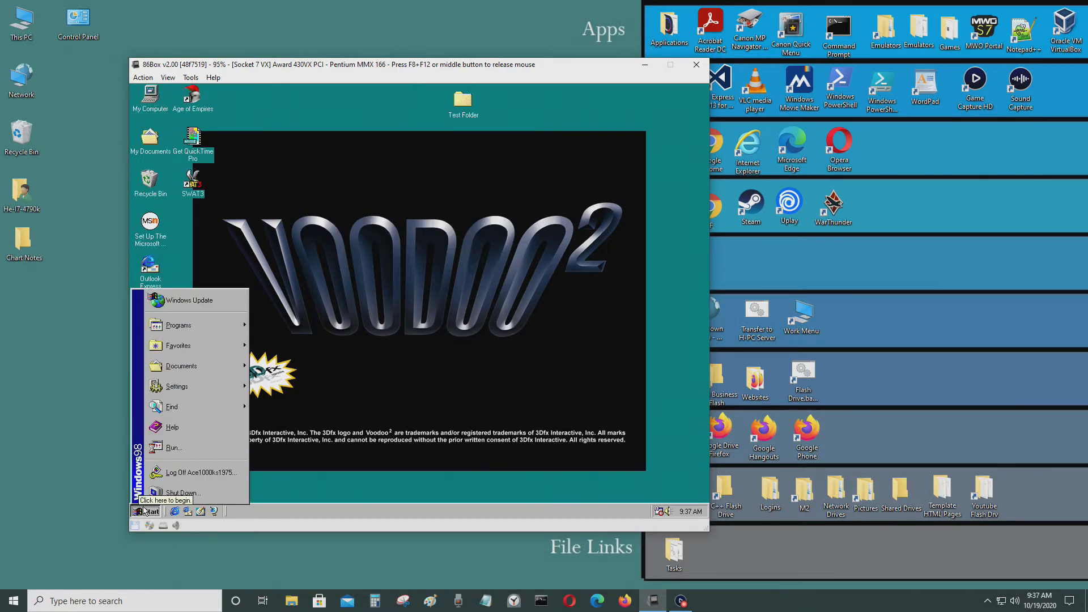
mouse_move(178, 325)
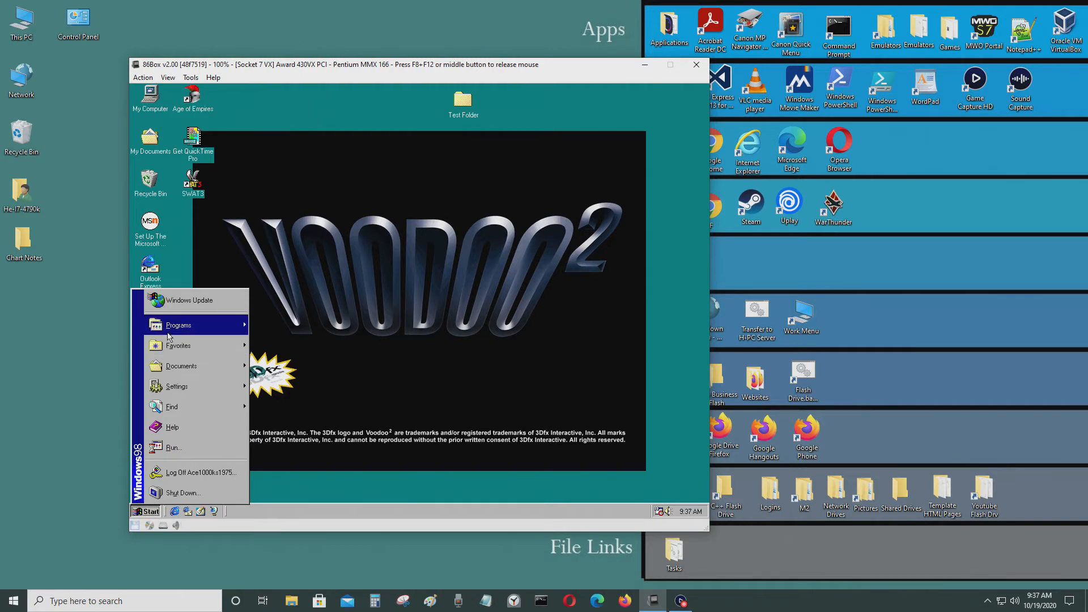
left_click(178, 324)
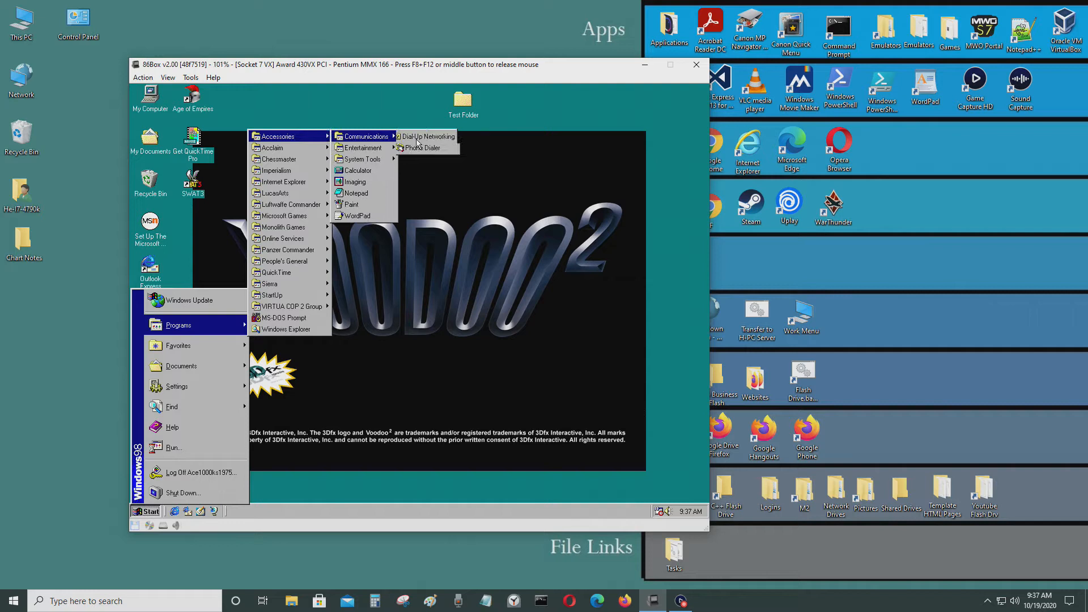
mouse_move(360, 147)
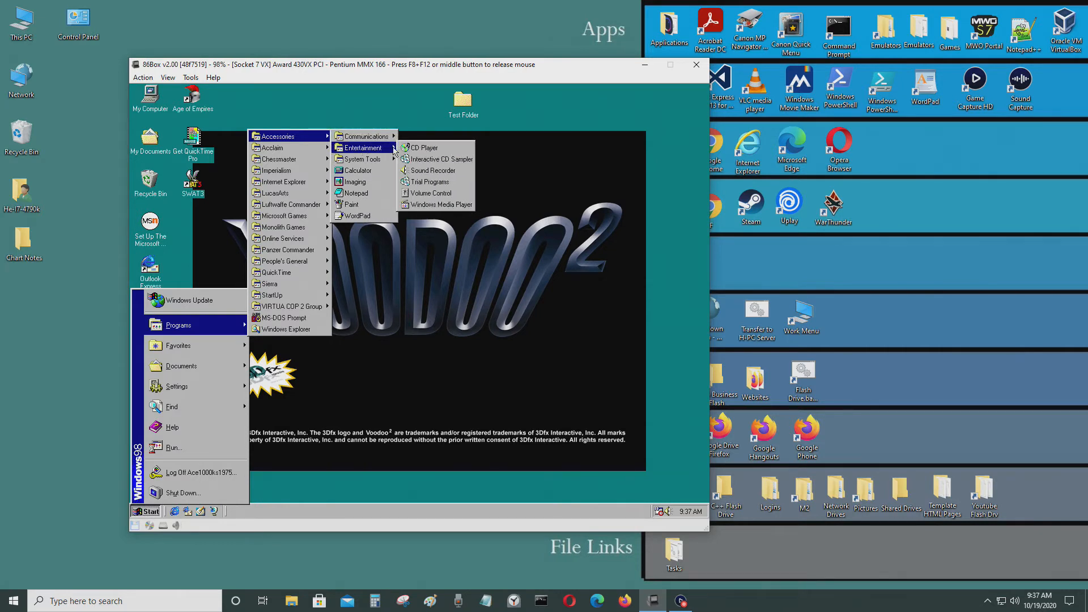
mouse_move(425, 147)
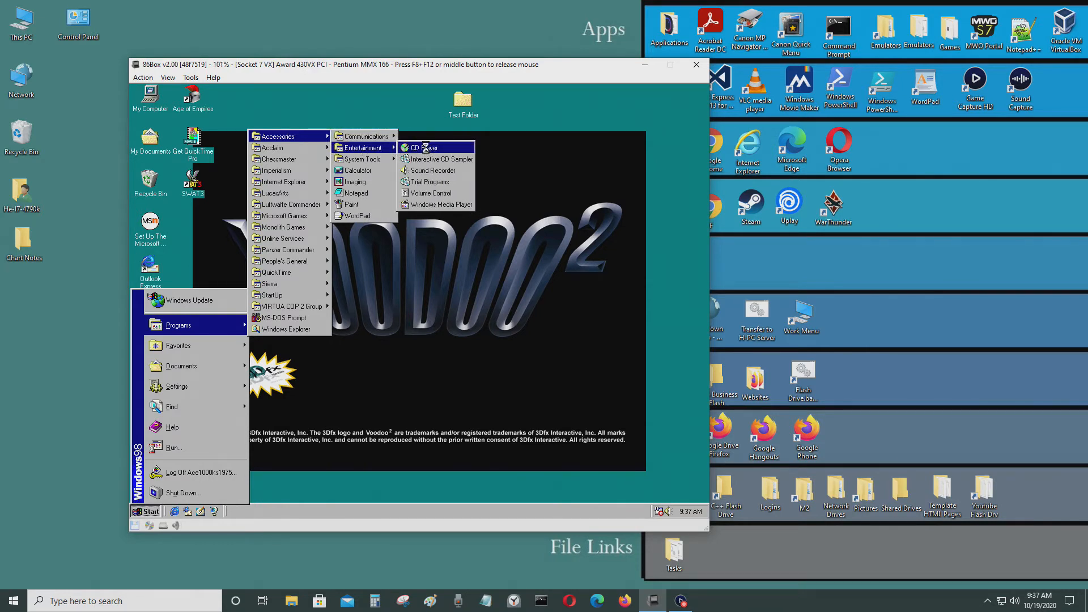
left_click(421, 147)
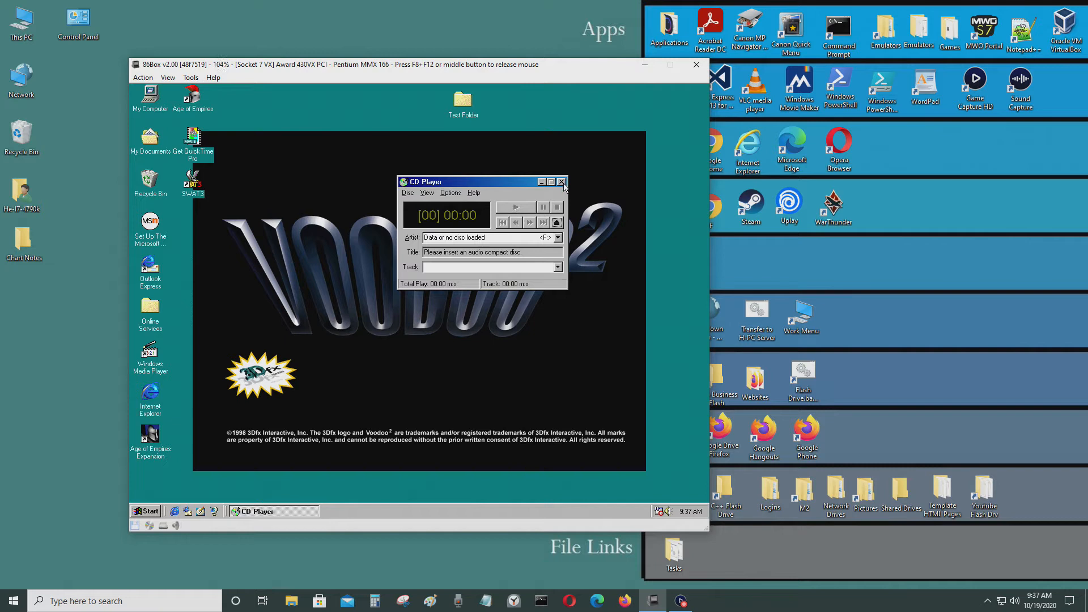
left_click(561, 182)
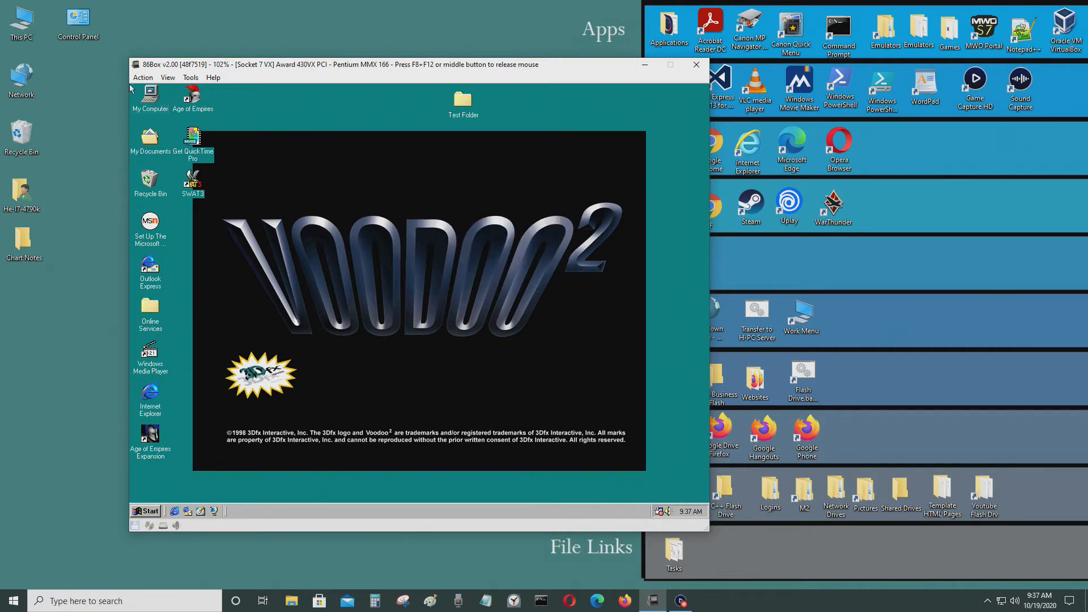
double_click(149, 95)
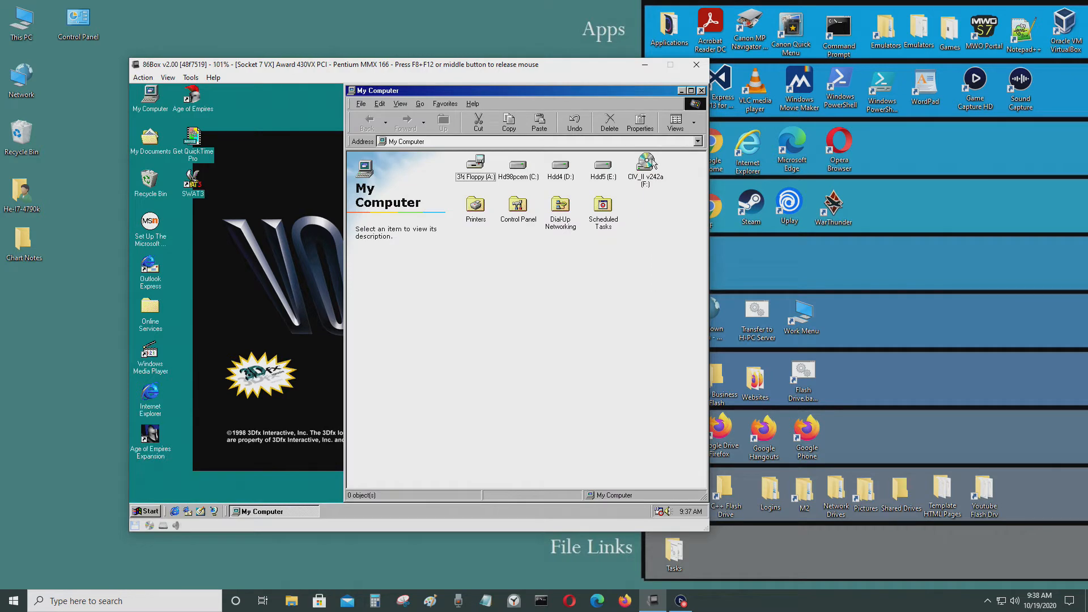
- Mount the IMPERIALISM image from the Windows 95 + 98 games > Imperialism folder instead
left_click(702, 91)
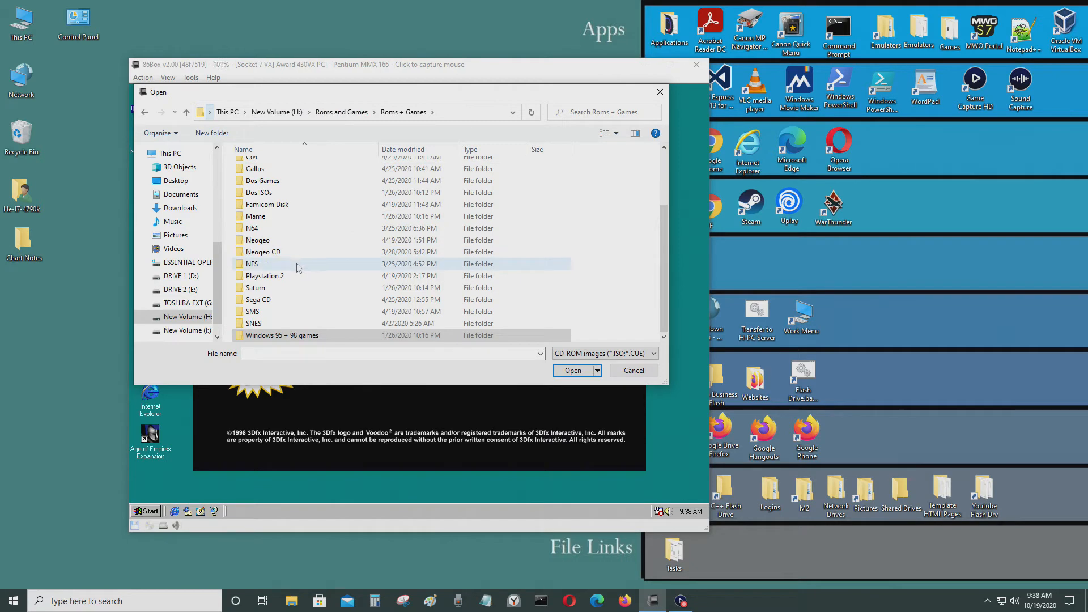
double_click(282, 336)
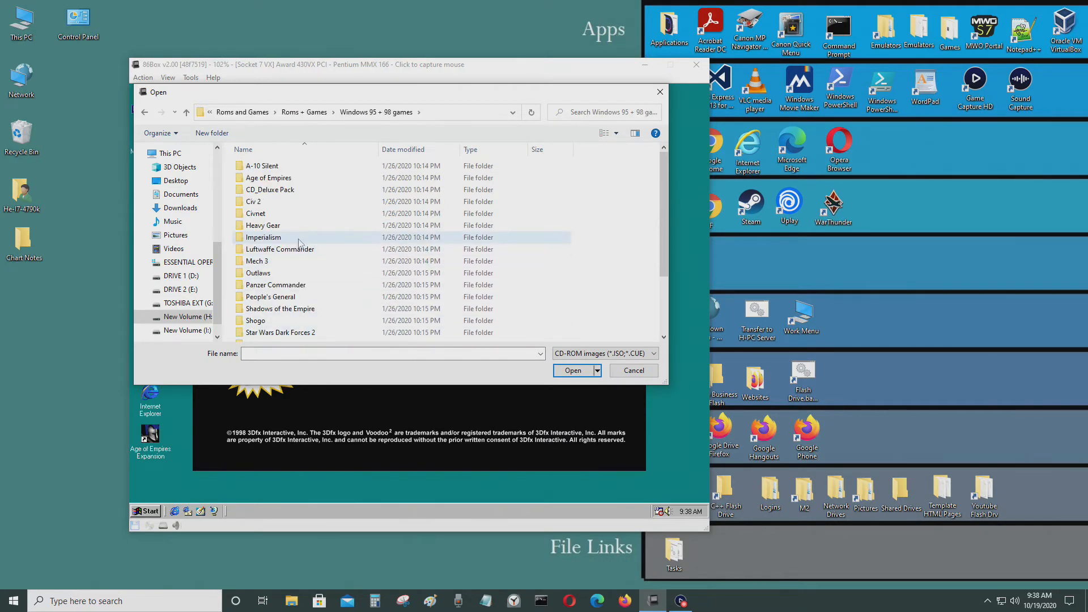
double_click(263, 237)
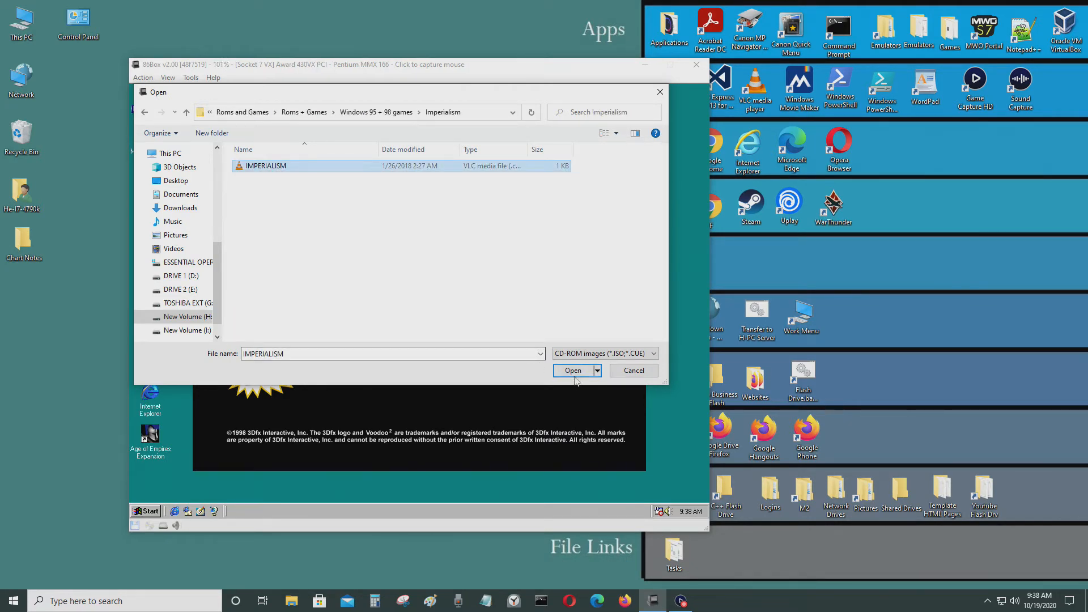
left_click(573, 370)
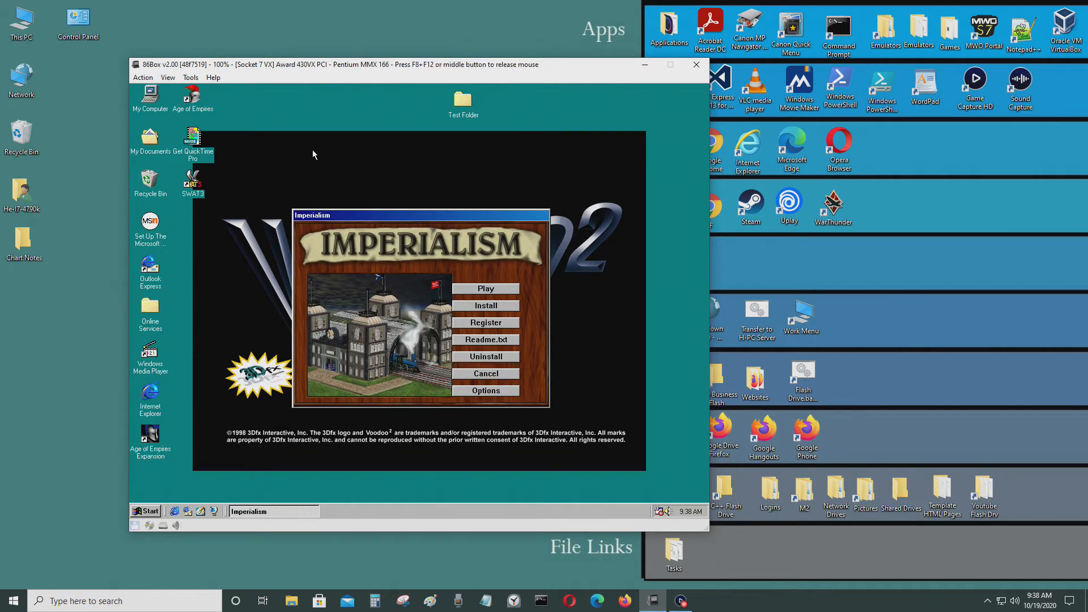
- Dismiss the Imperialism launcher, play the disc's 58:20 of audio tracks in CD Player, then stop
left_click(486, 373)
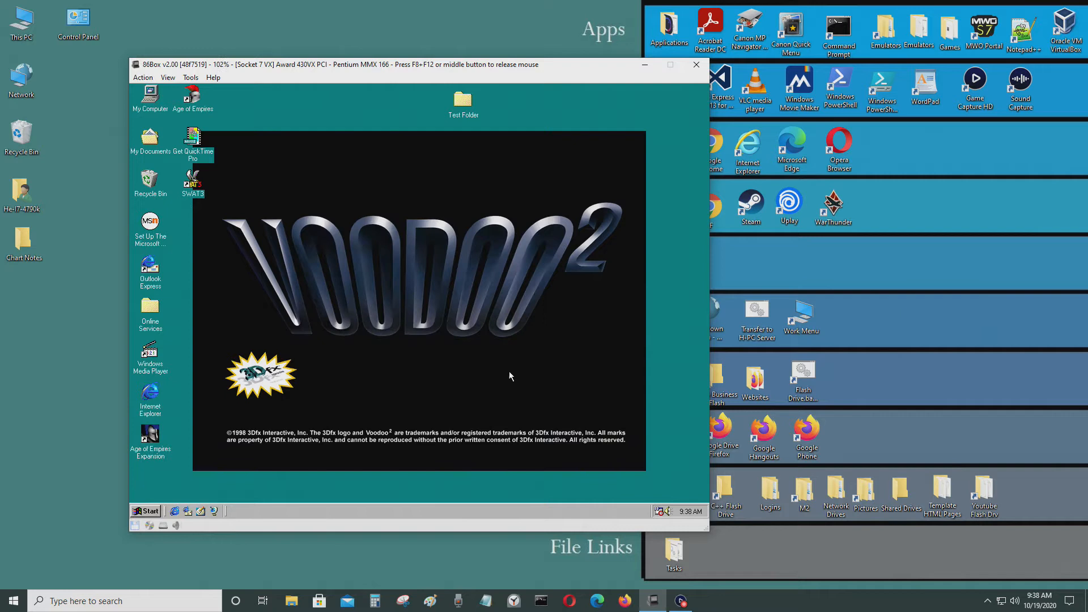
left_click(145, 511)
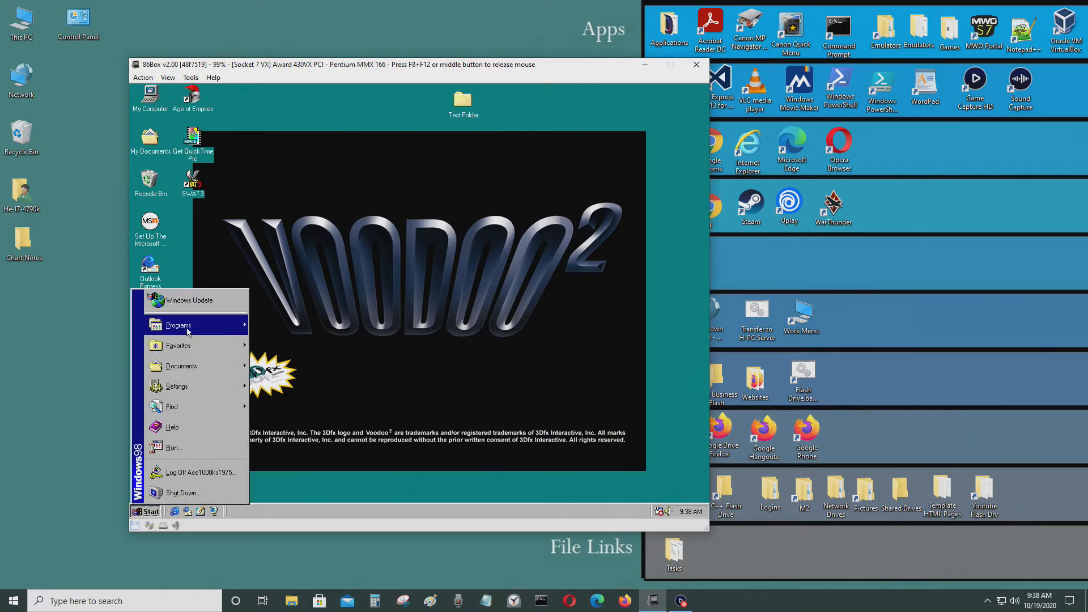
left_click(178, 326)
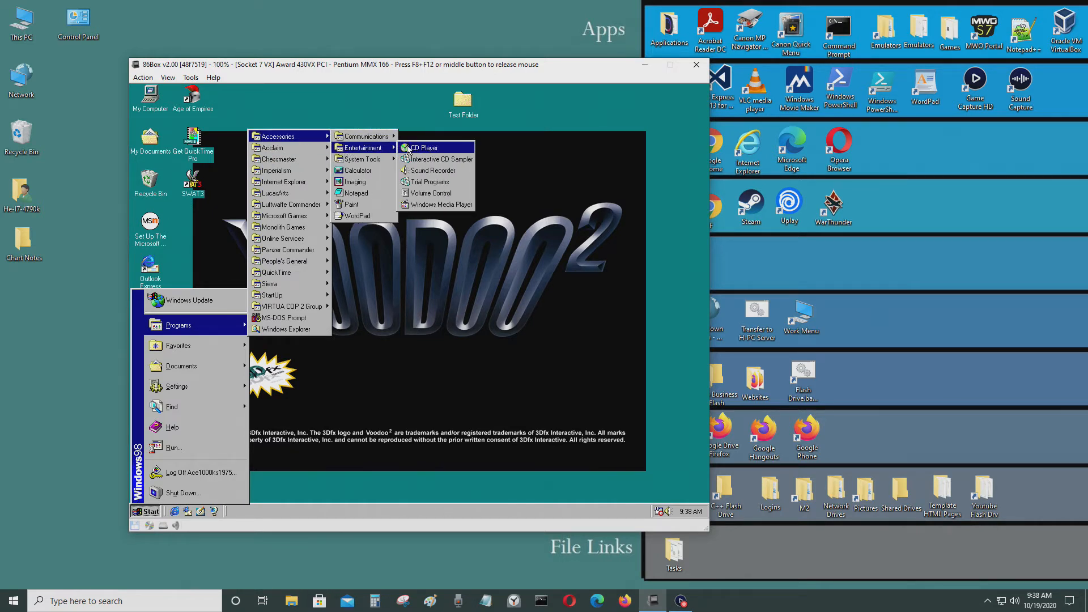
left_click(423, 148)
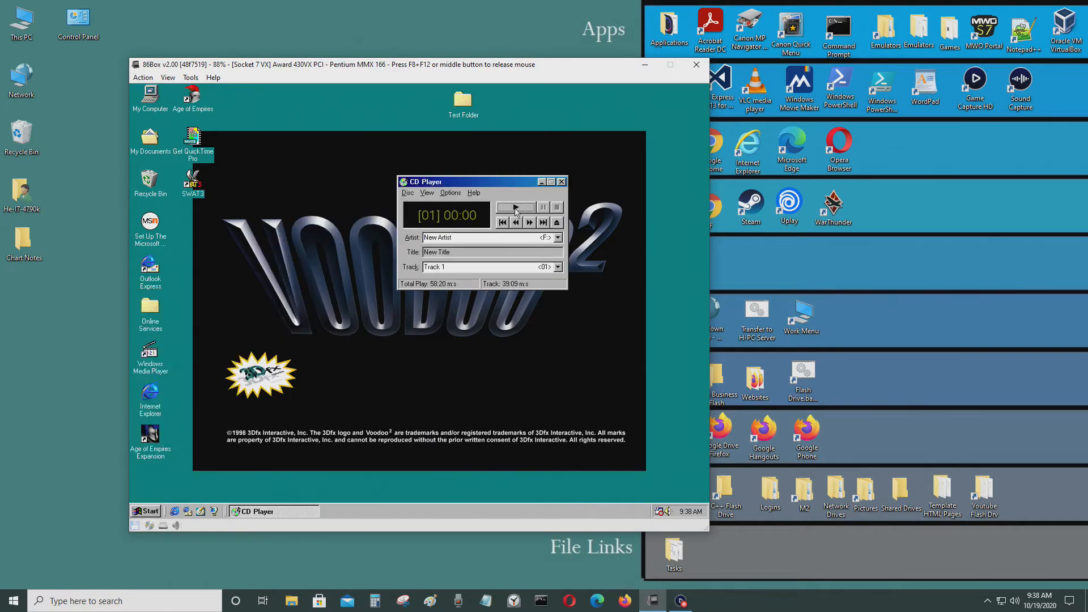
left_click(515, 207)
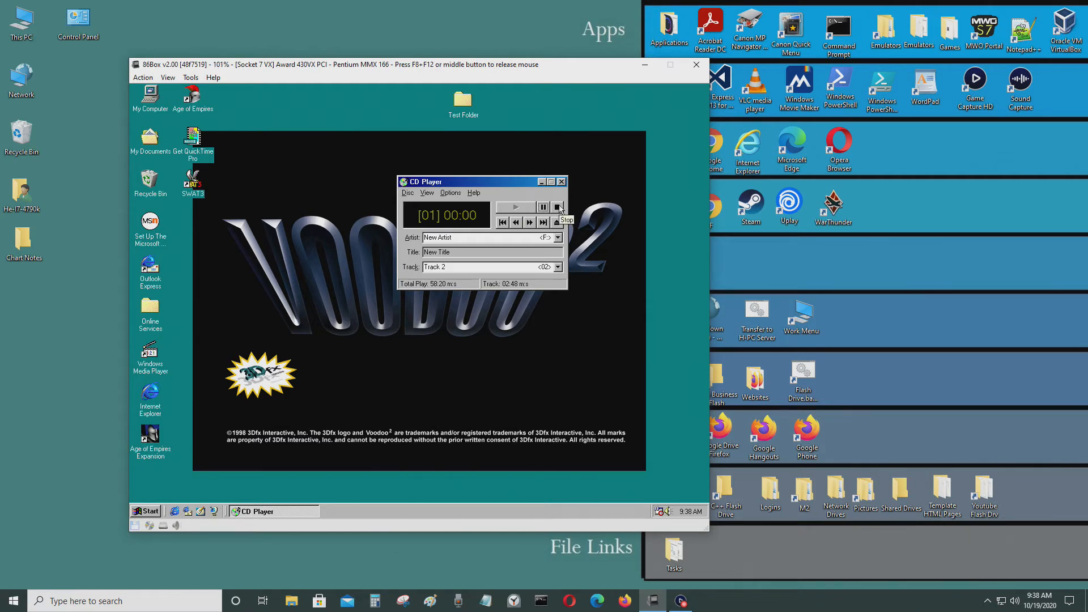
left_click(557, 207)
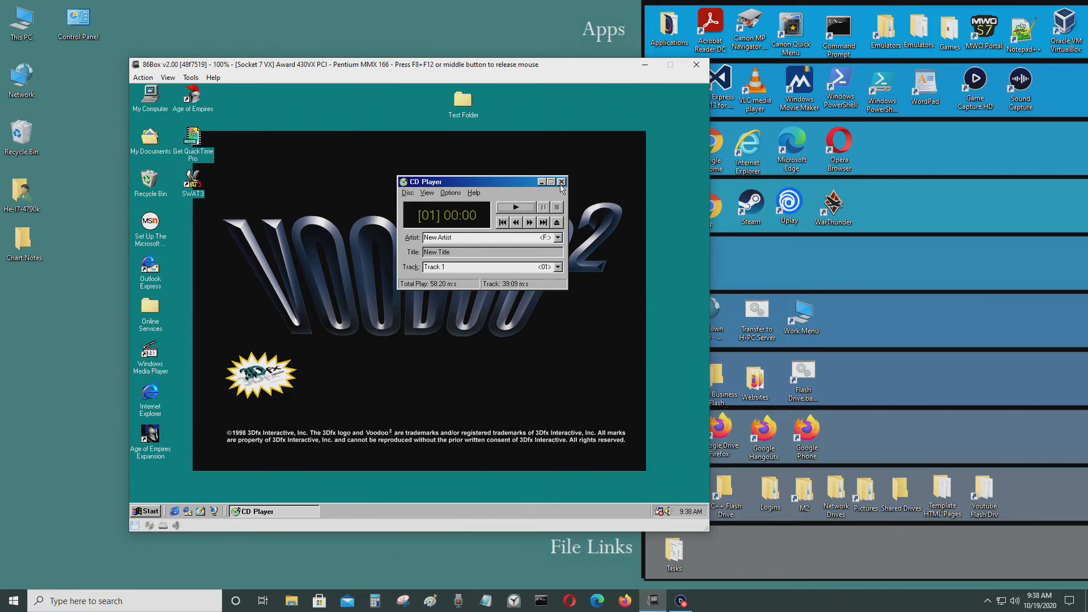
- Close CD Player and reopen the Windows 98 Start menu's Programs list
left_click(561, 182)
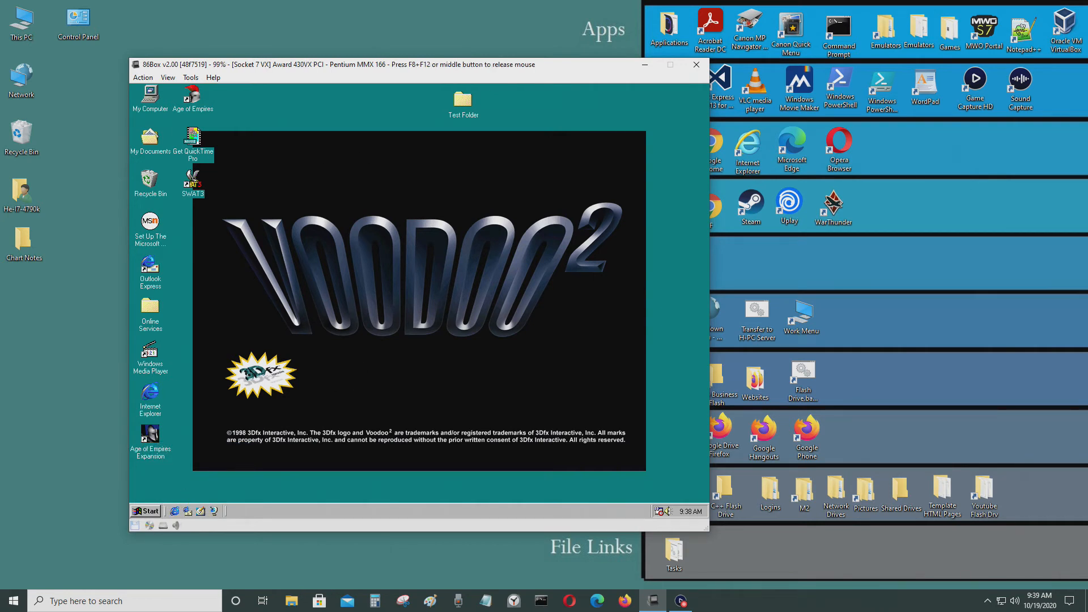
left_click(146, 512)
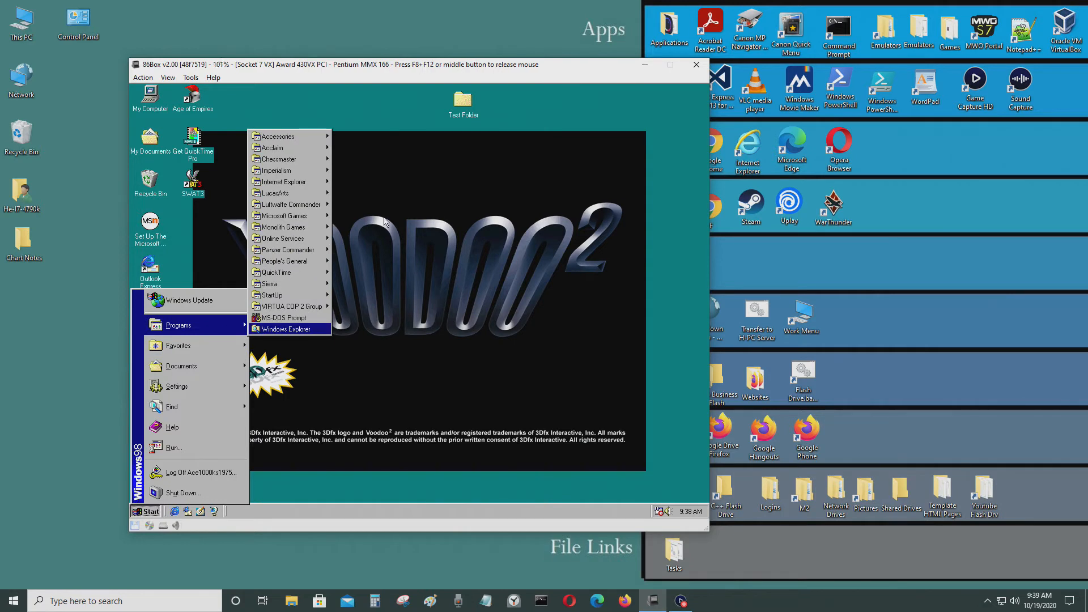
mouse_move(288, 136)
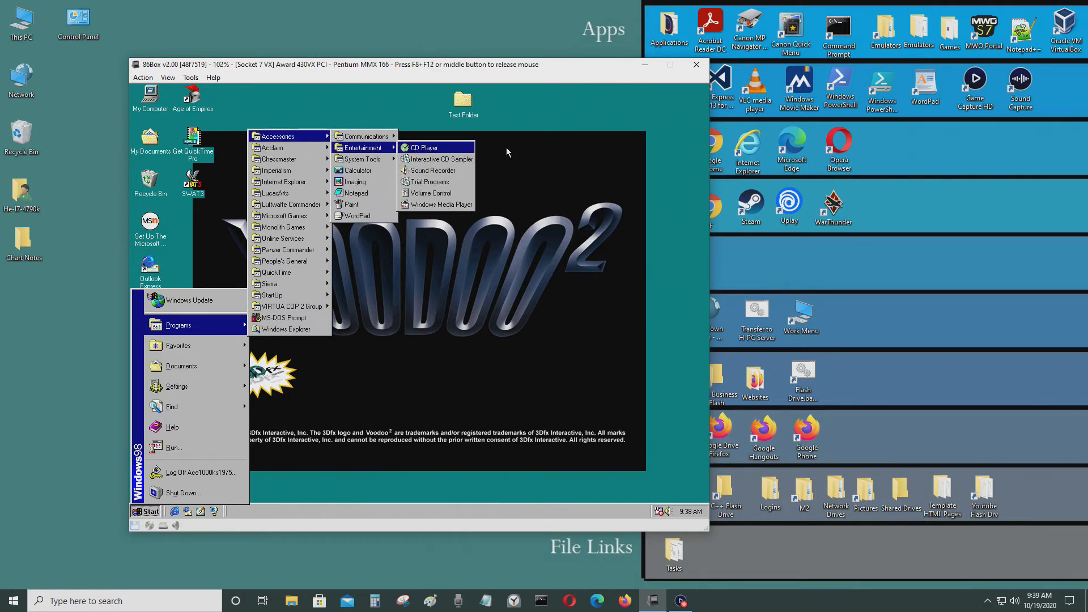
- Play track 2 of the Imperialism disc in CD Player and check the taskbar volume level
left_click(422, 147)
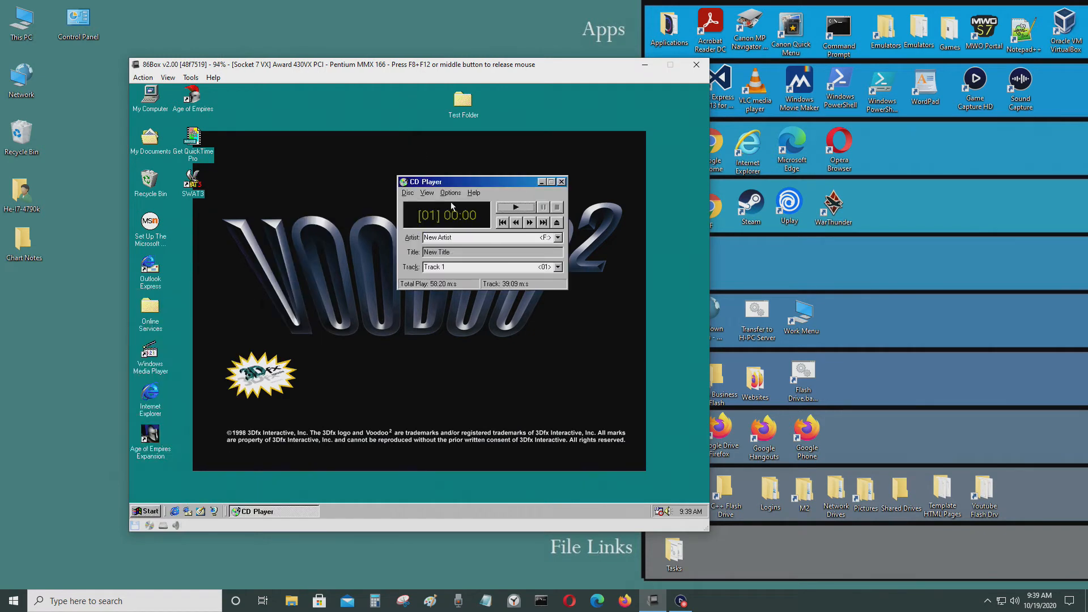
left_click(531, 222)
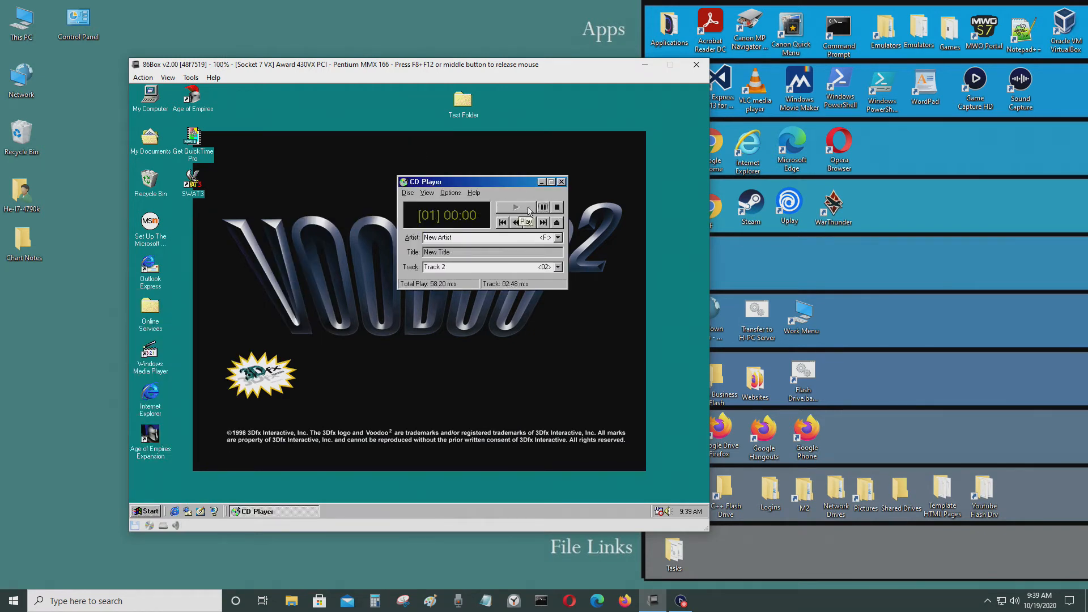
left_click(530, 221)
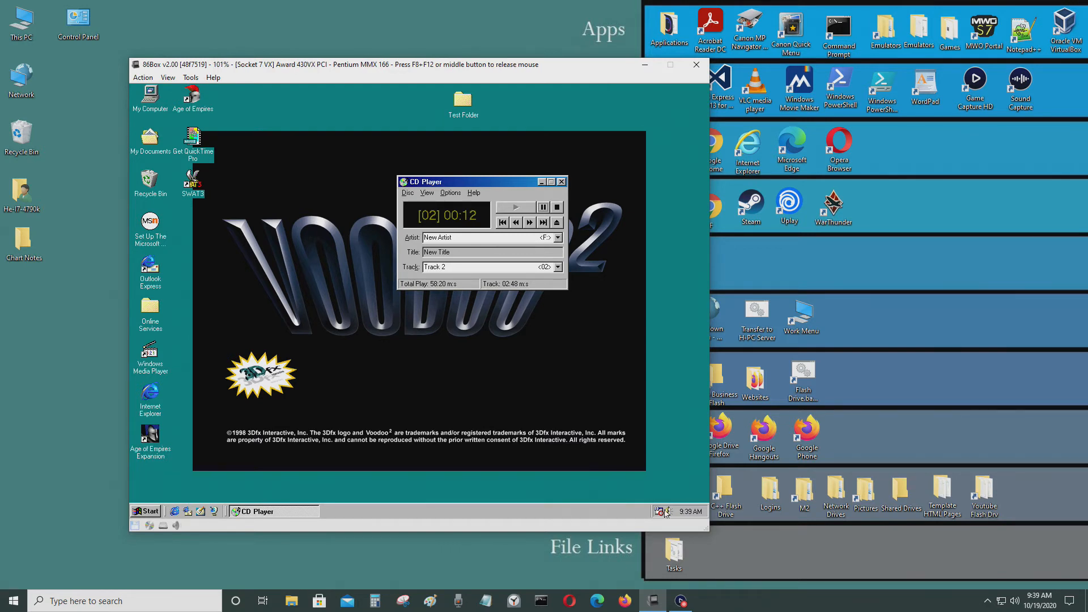
left_click(659, 512)
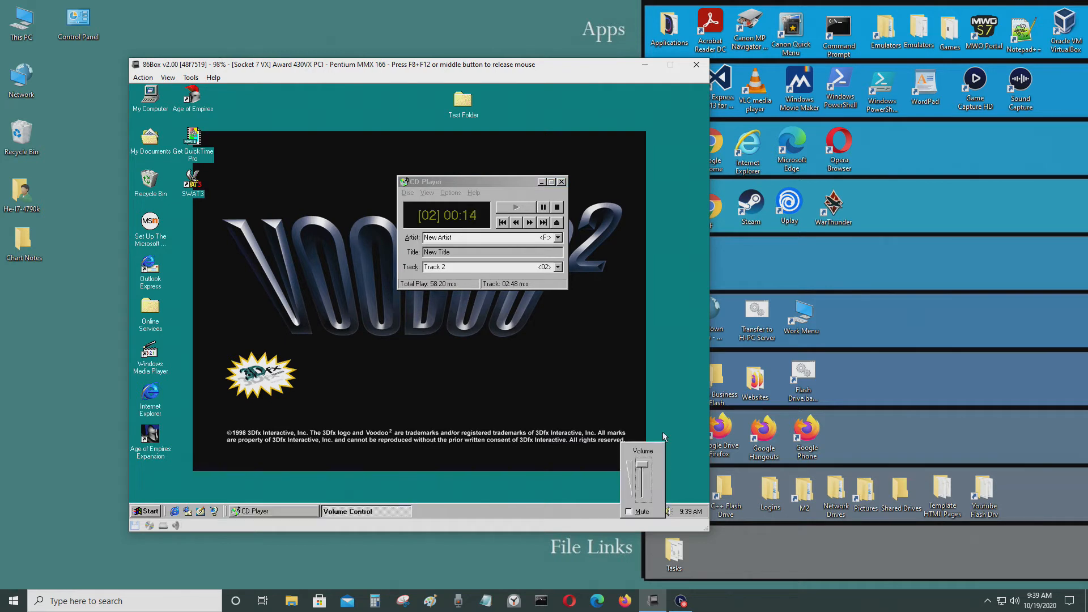
left_click(658, 512)
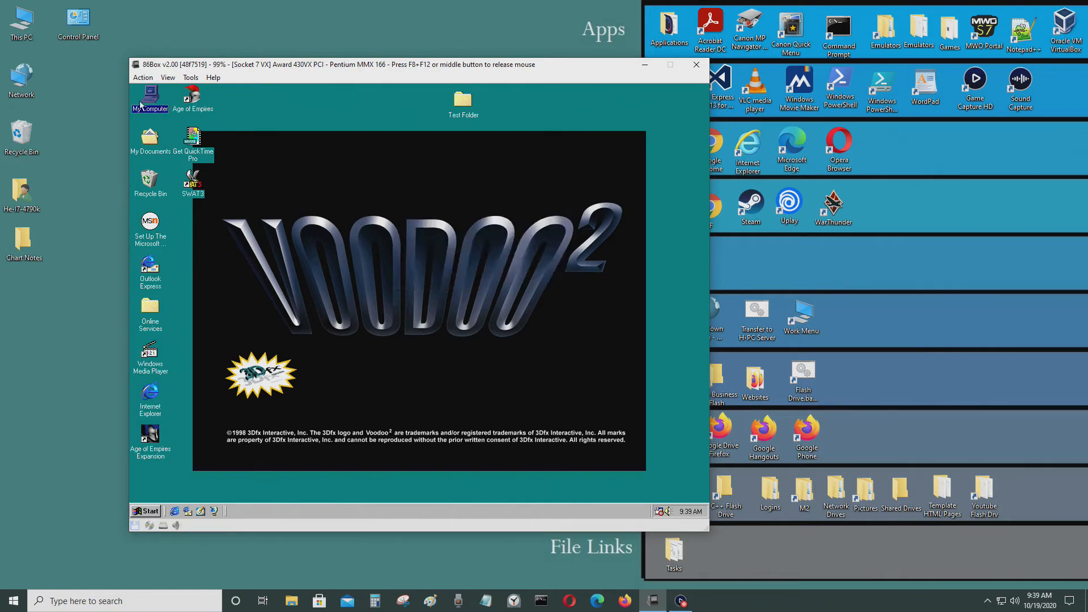
- Launch Imperialism from drive F in My Computer and start a new game to the terrain map
double_click(149, 95)
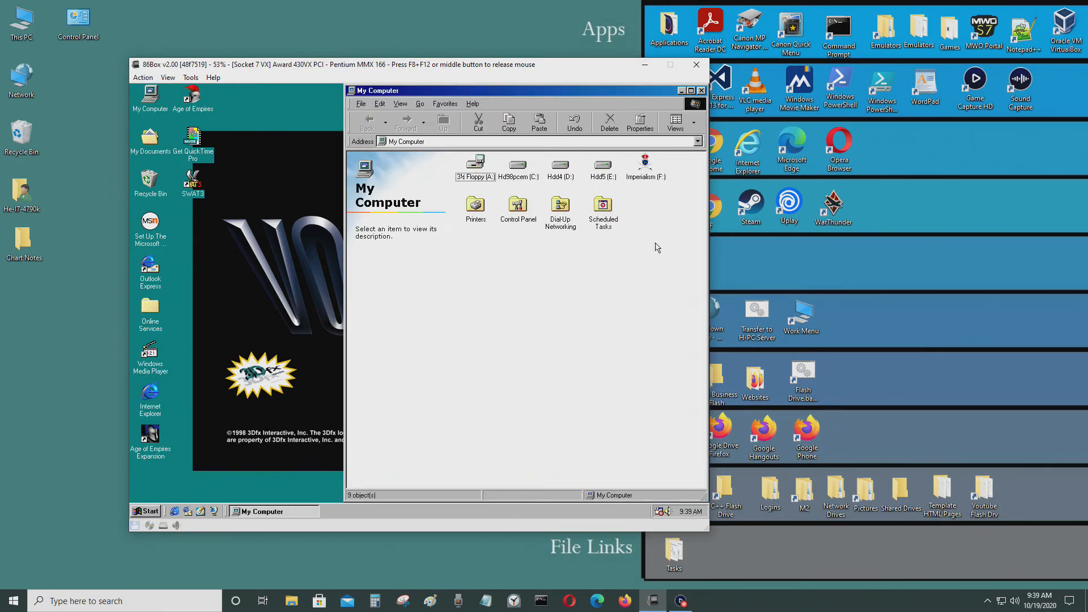
double_click(645, 167)
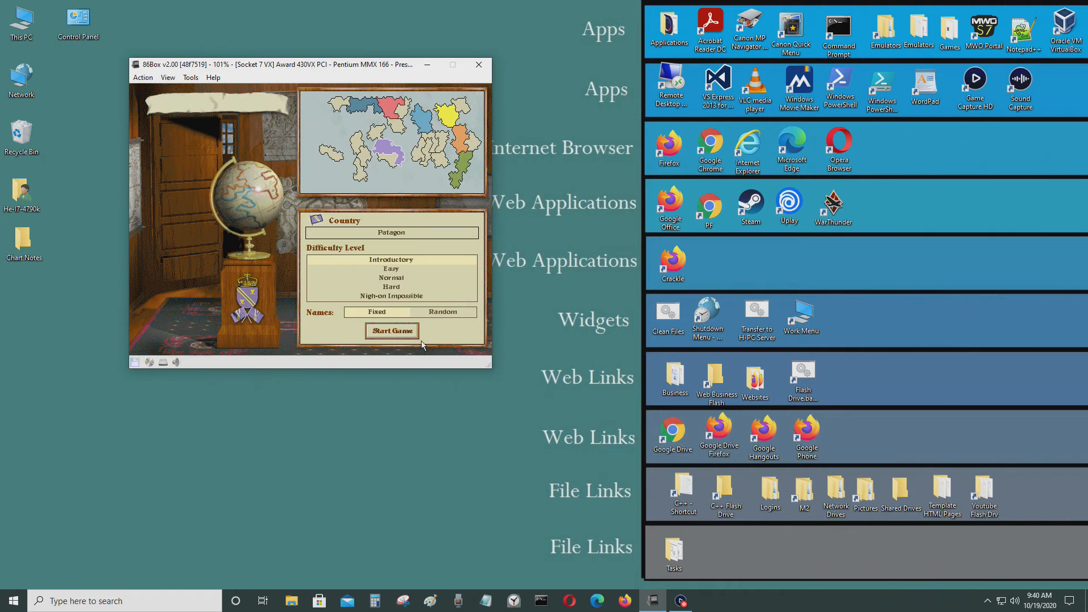
left_click(391, 331)
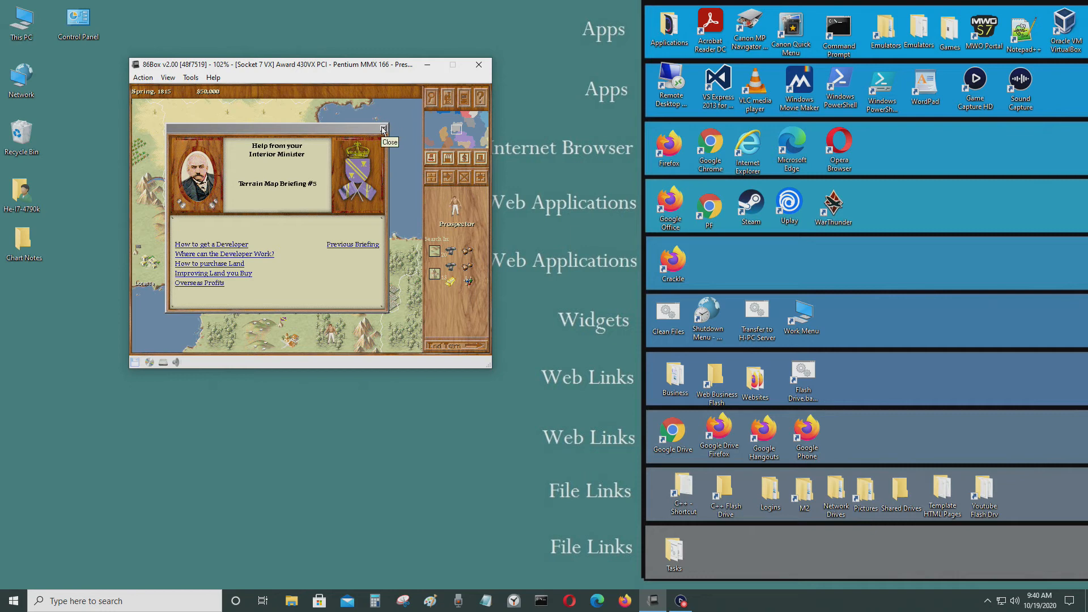
left_click(382, 130)
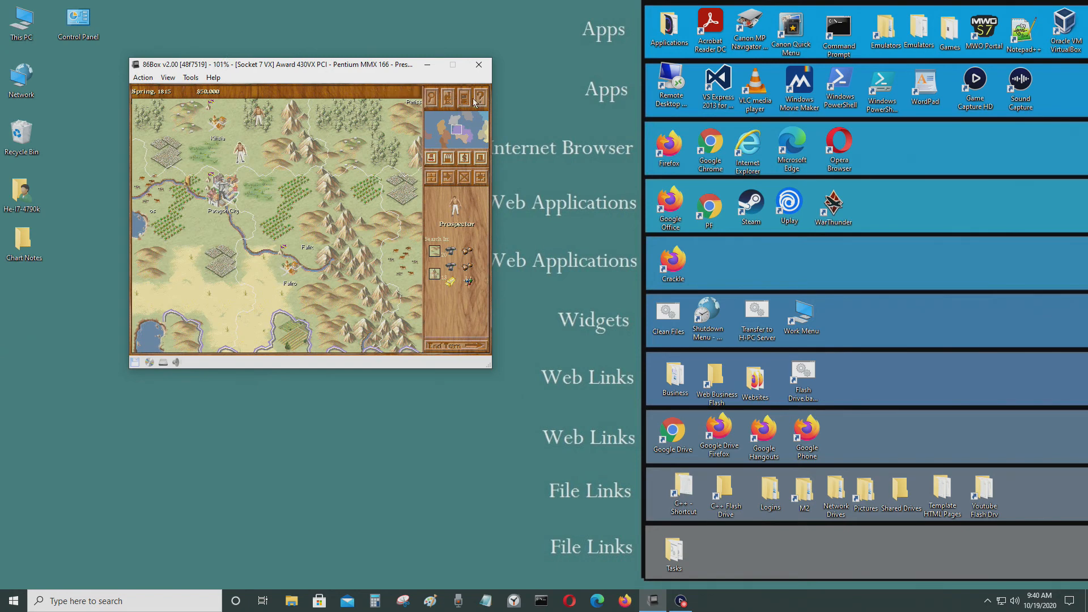
left_click(474, 104)
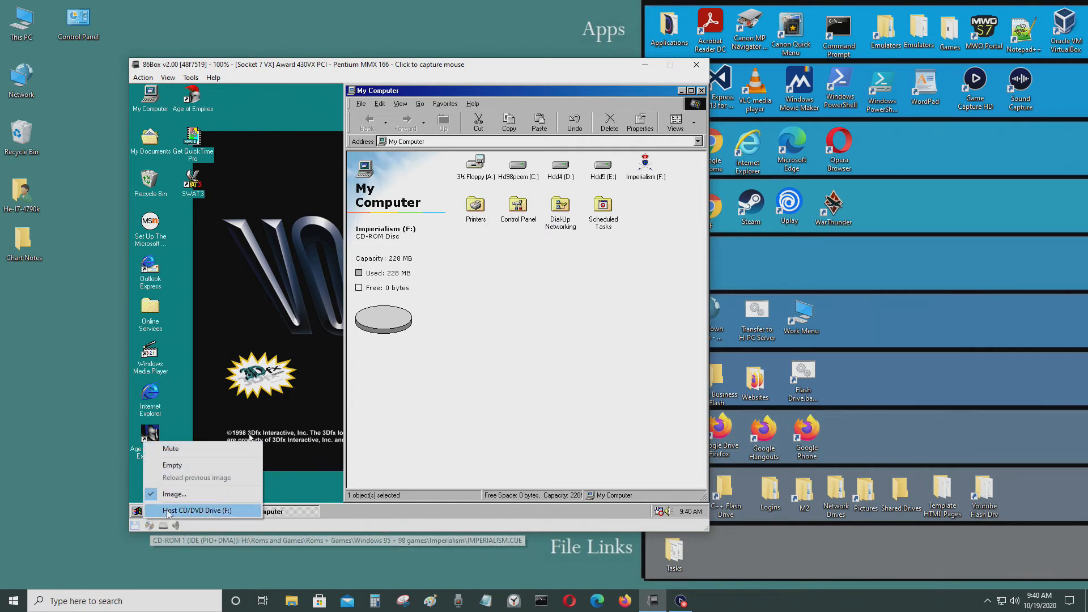
mouse_move(178, 450)
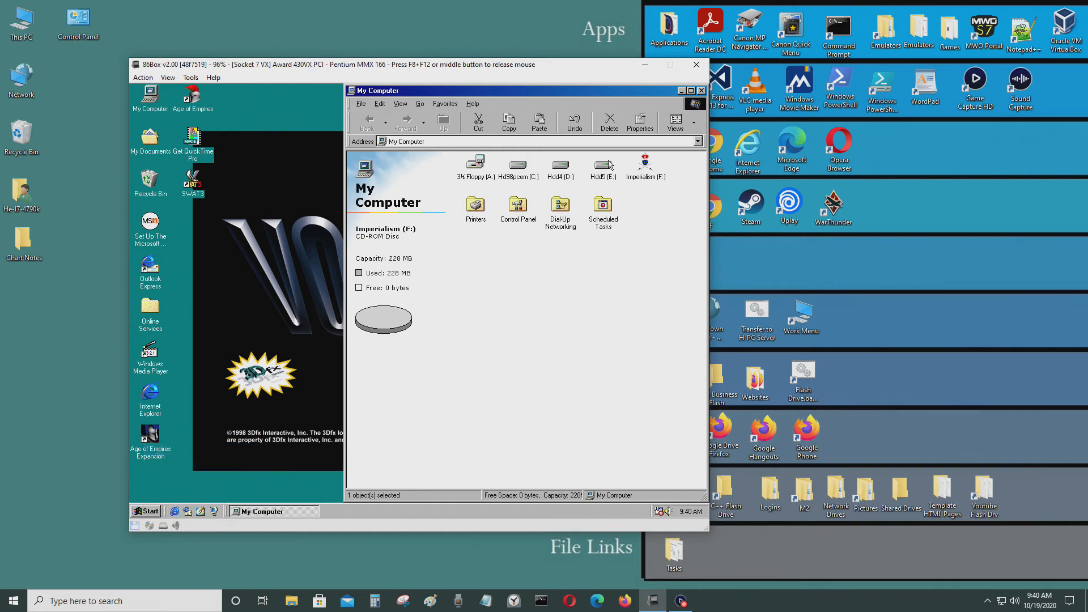
- View the Imperialism (F:) disc details in My Computer, relaunch it, then close the window
left_click(644, 163)
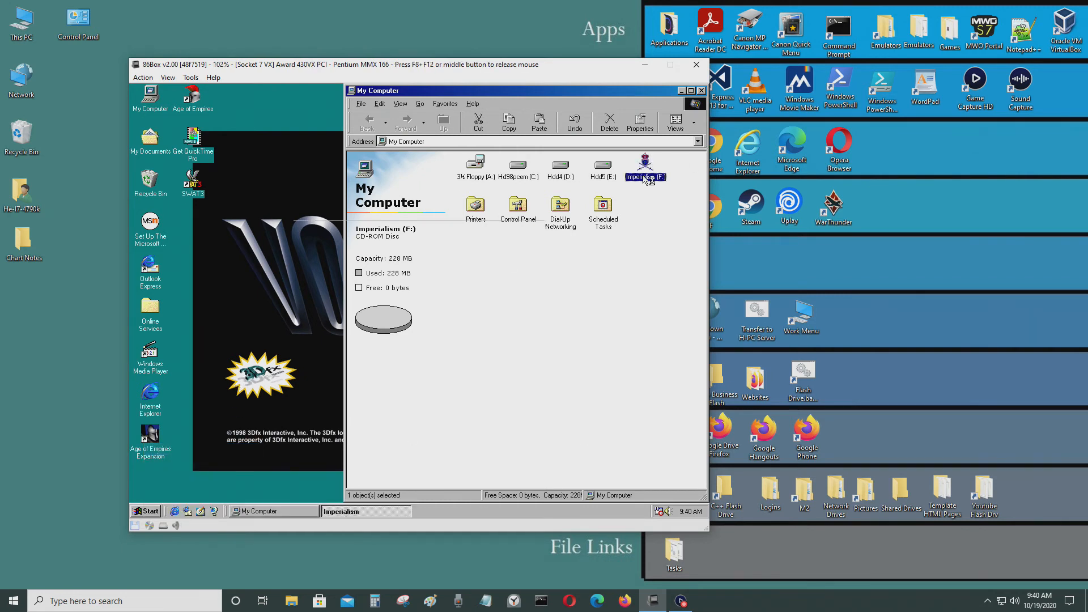
double_click(645, 167)
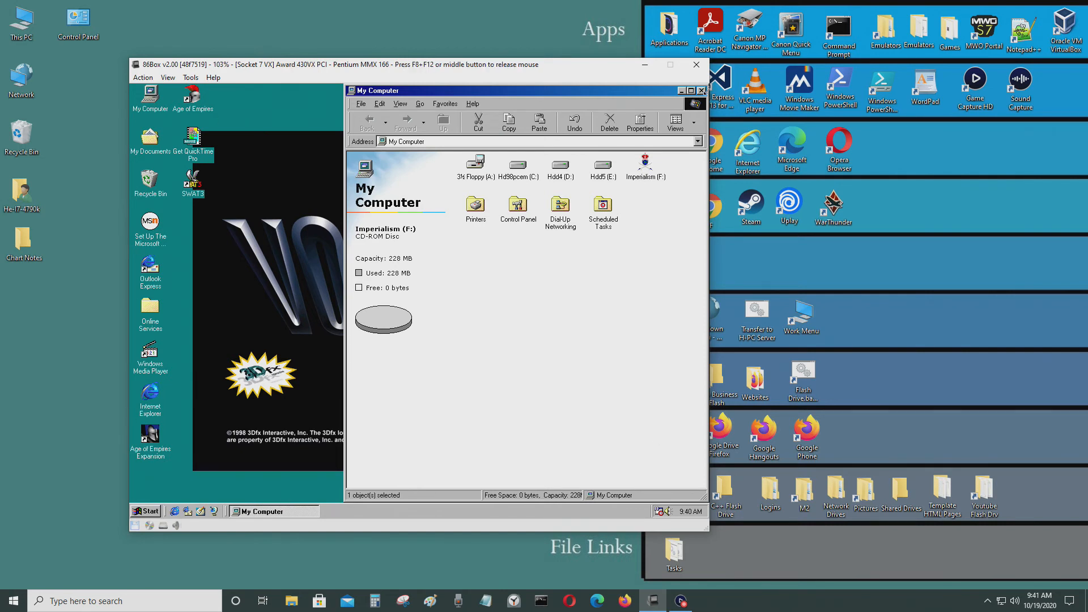
left_click(703, 90)
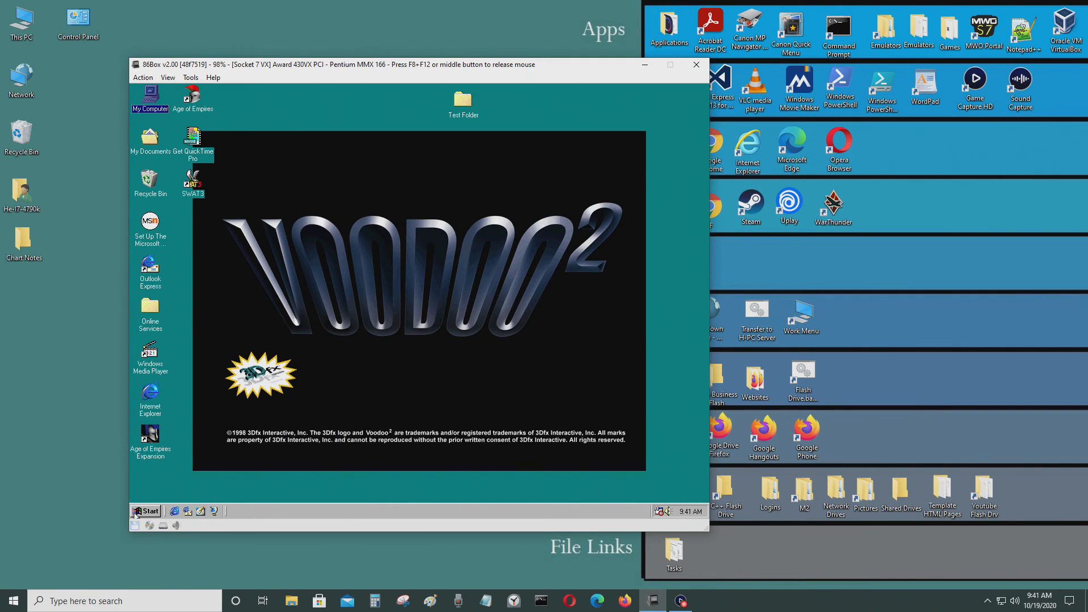
left_click(145, 511)
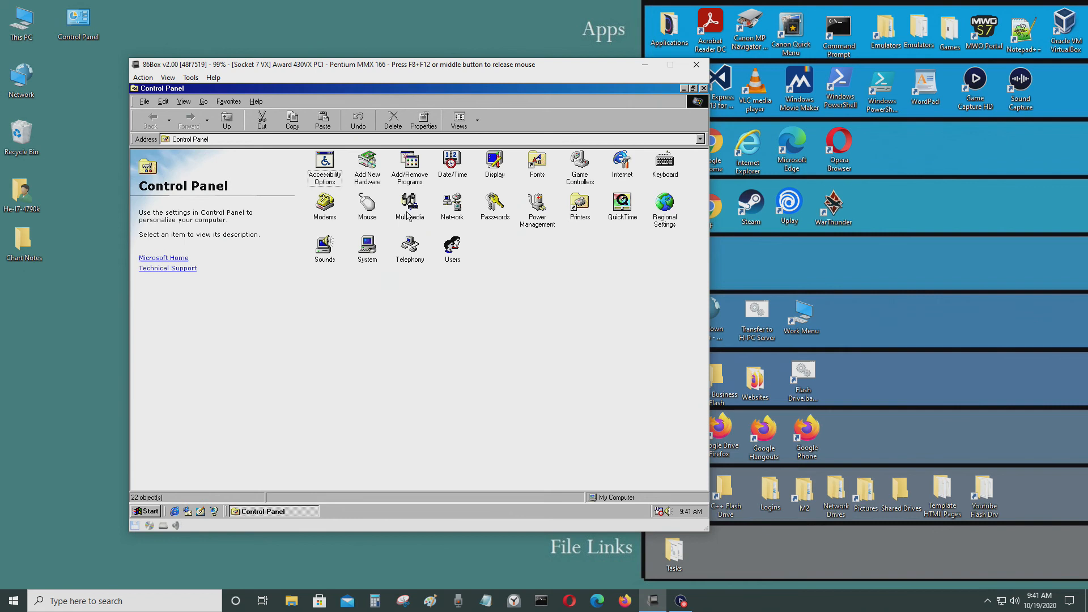
double_click(409, 206)
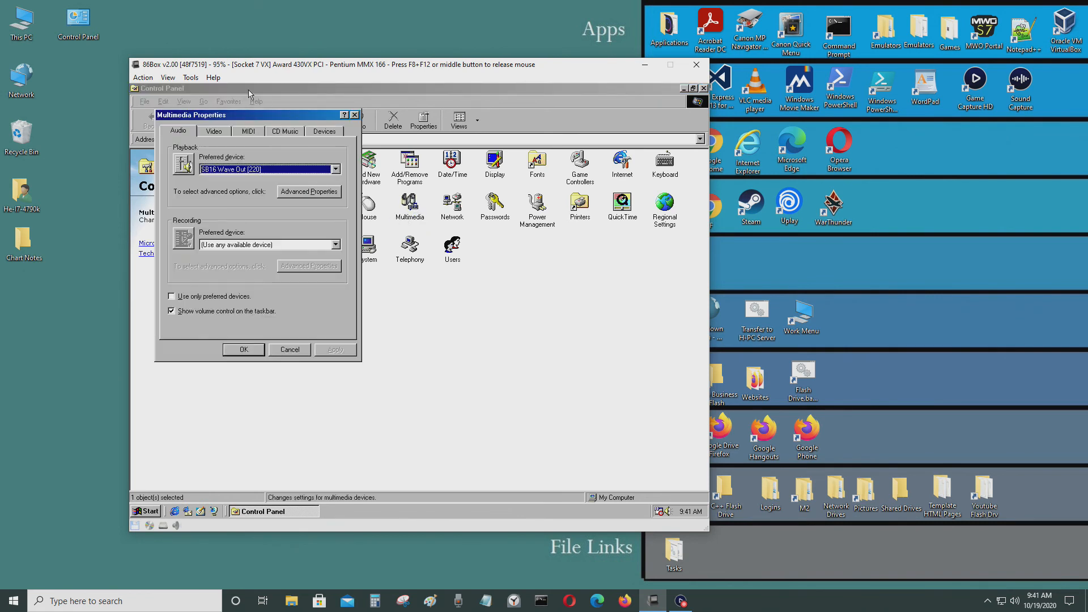
left_click(284, 131)
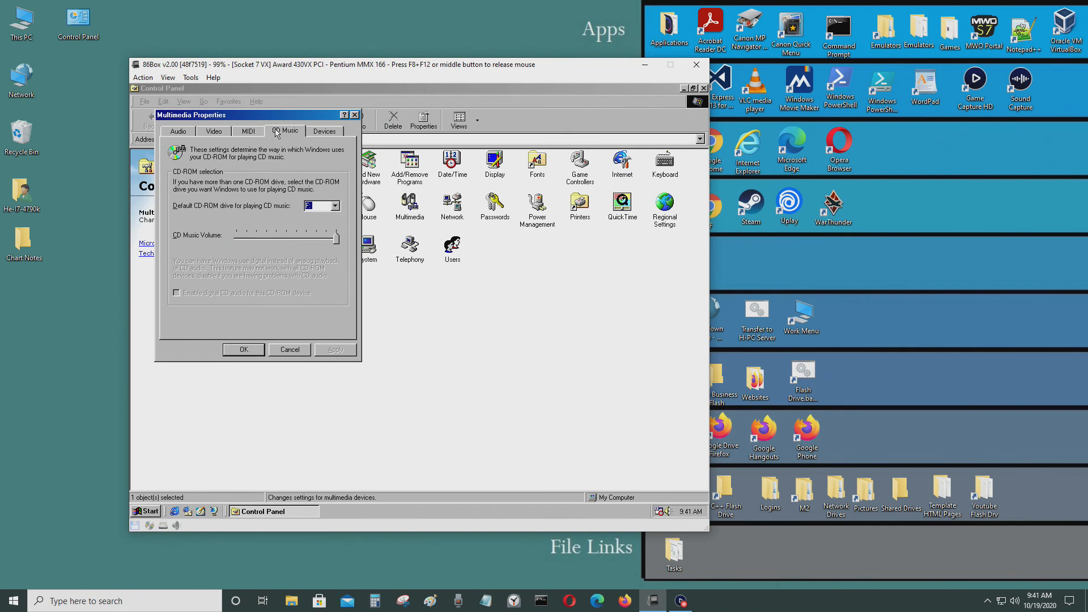
left_click(289, 349)
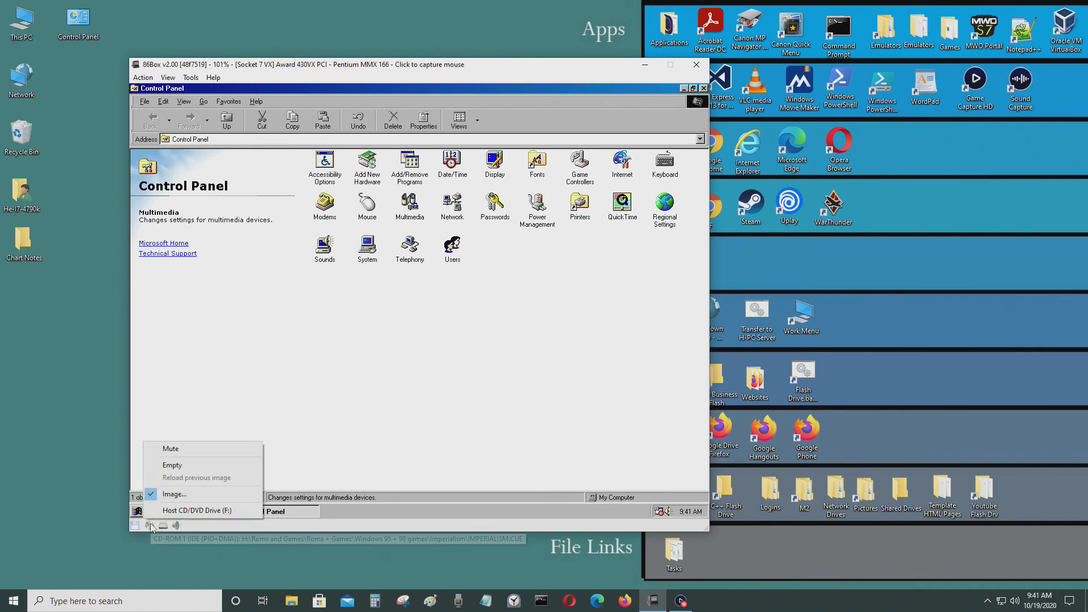
left_click(307, 225)
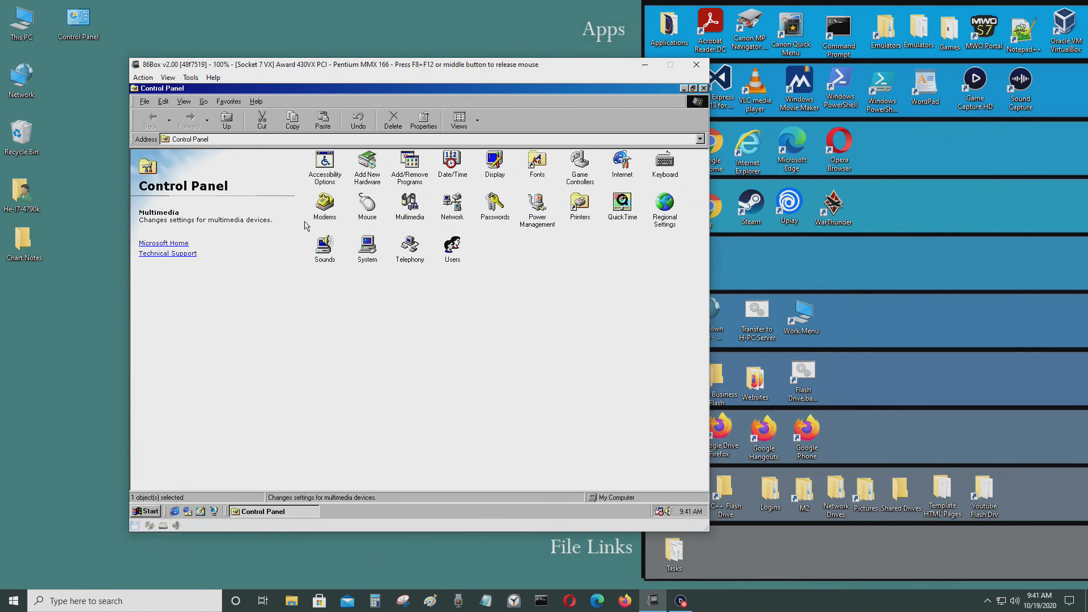
left_click(324, 248)
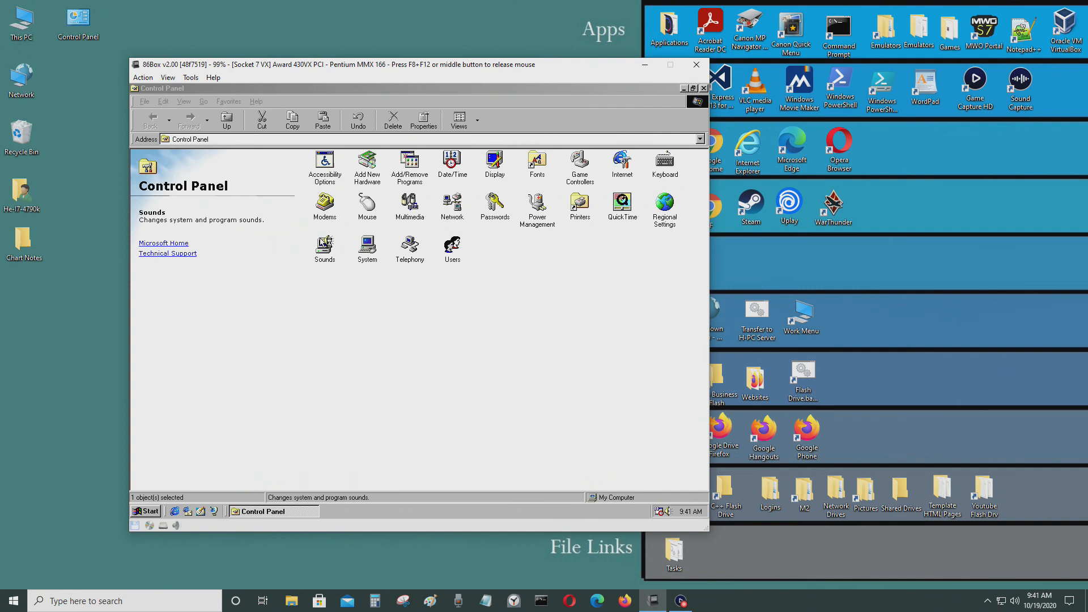
double_click(325, 249)
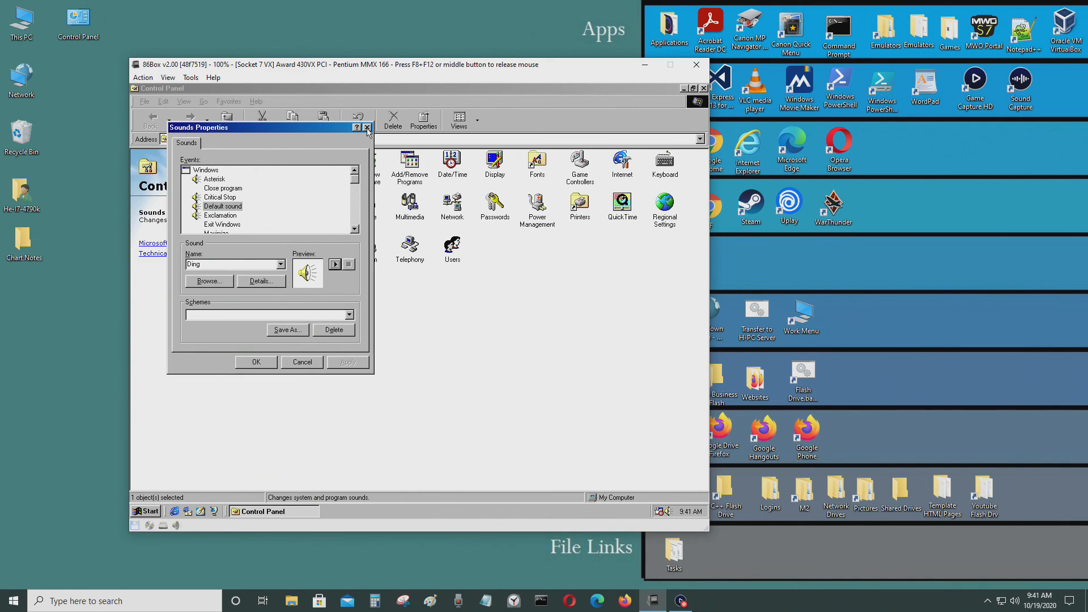
left_click(366, 127)
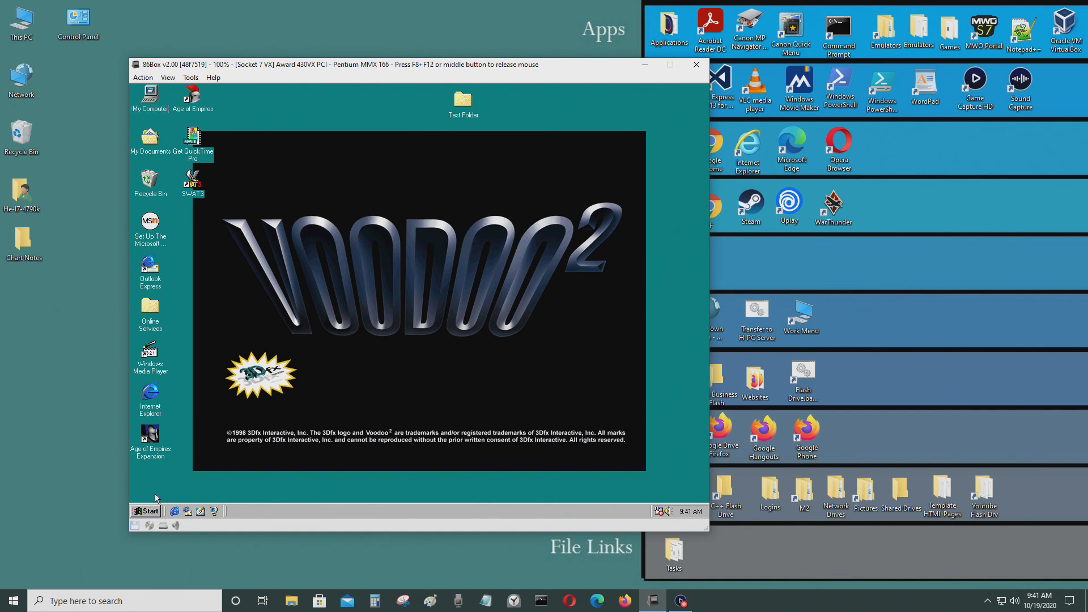
mouse_move(153, 510)
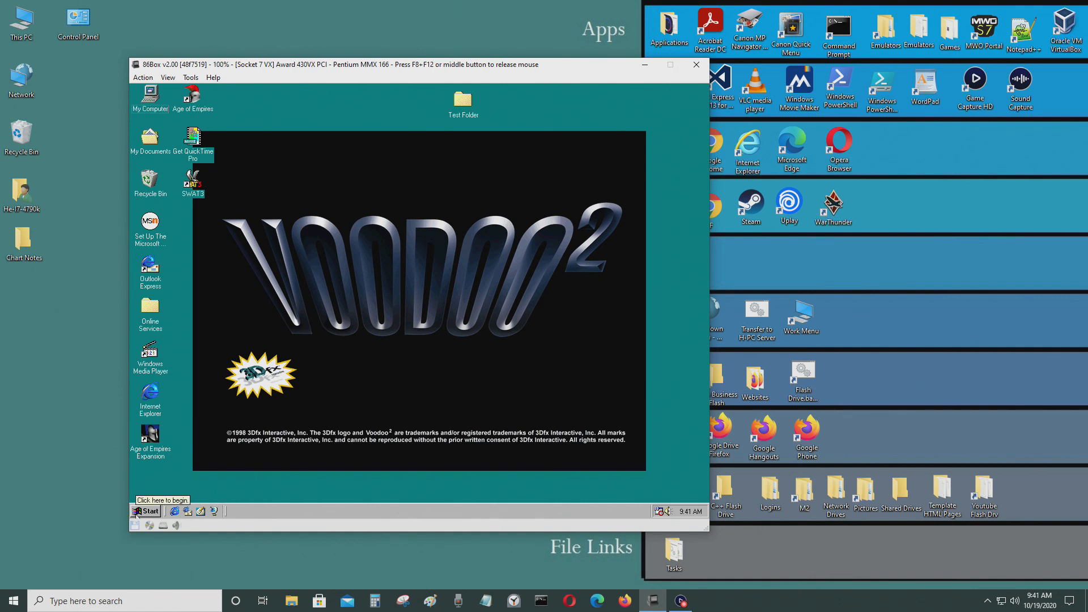
- Shut down Windows 98 from the Start menu and confirm
left_click(146, 511)
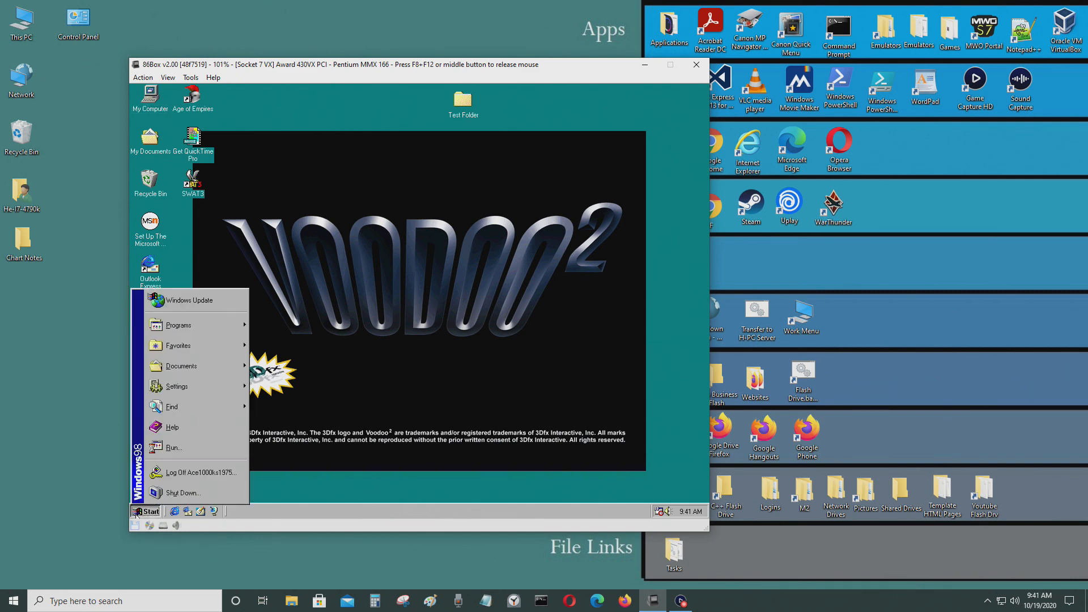
left_click(184, 493)
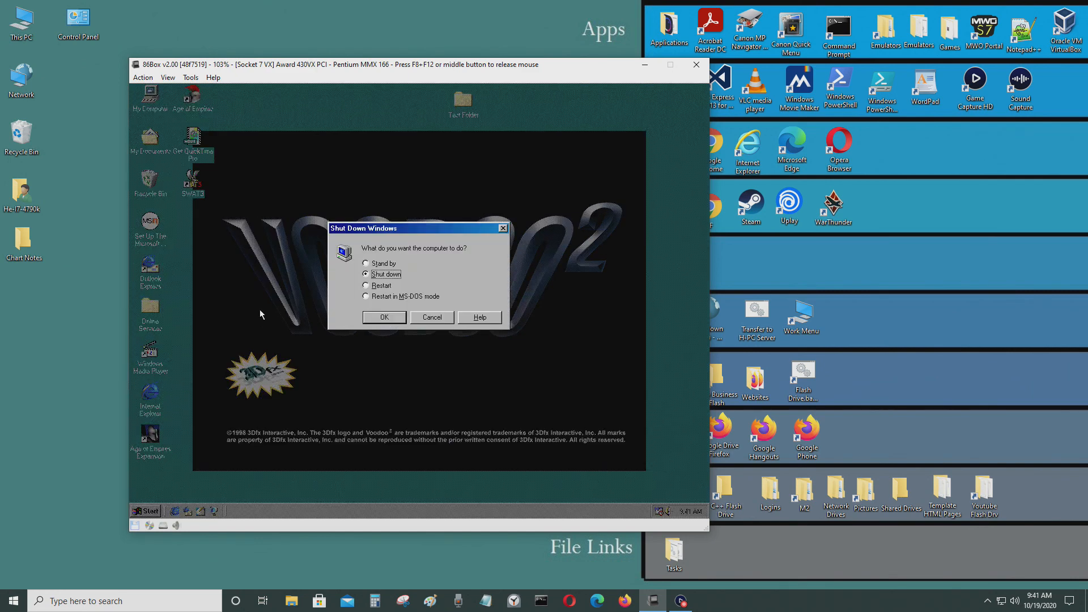
left_click(431, 318)
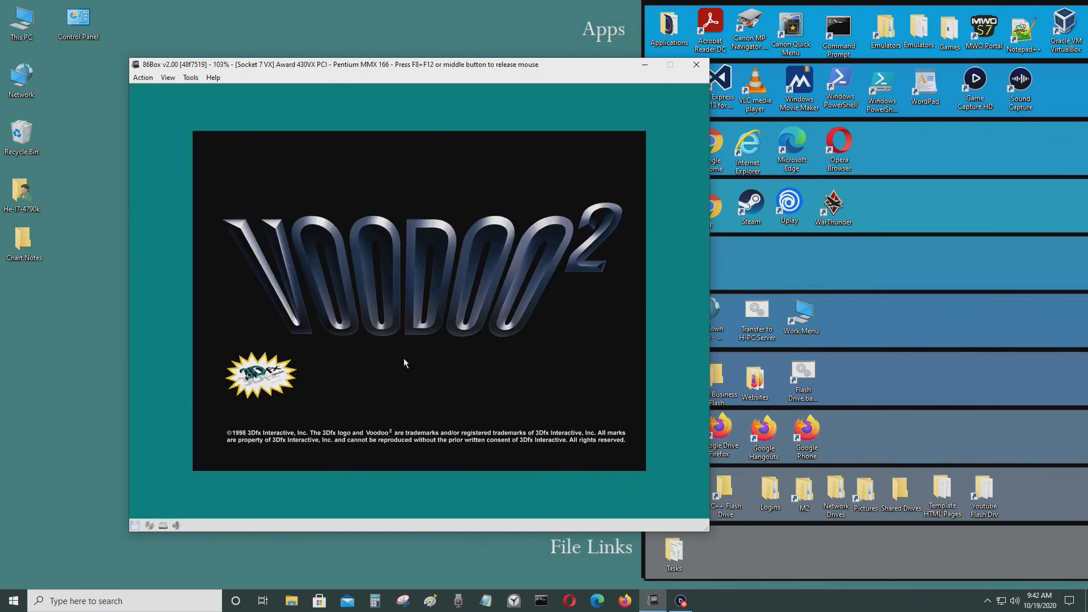